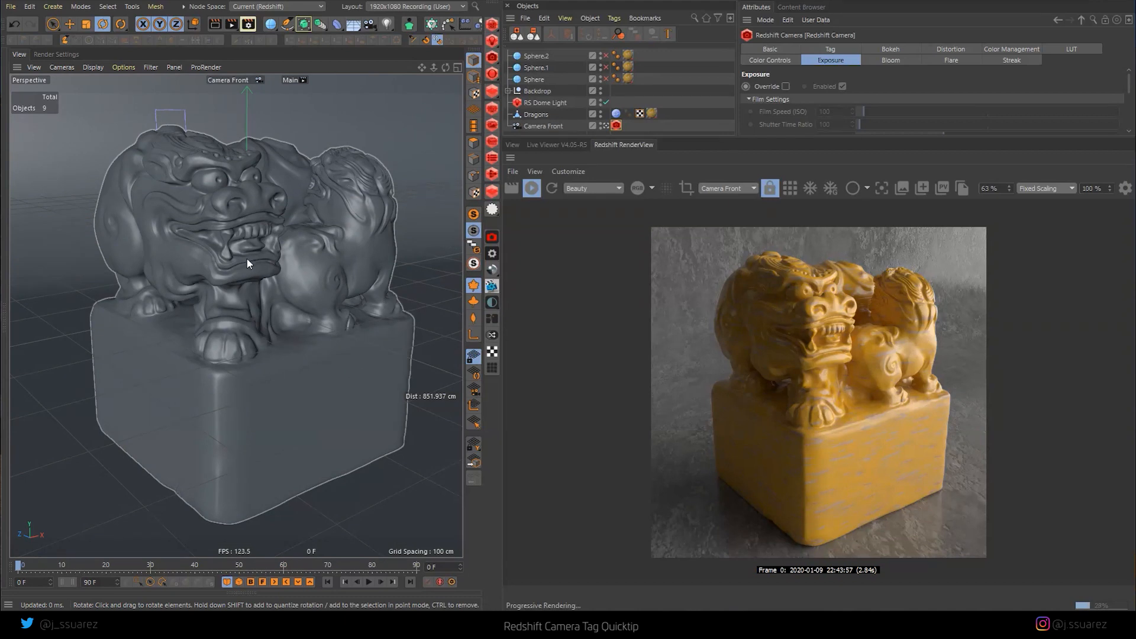
pyautogui.moveTo(277, 267)
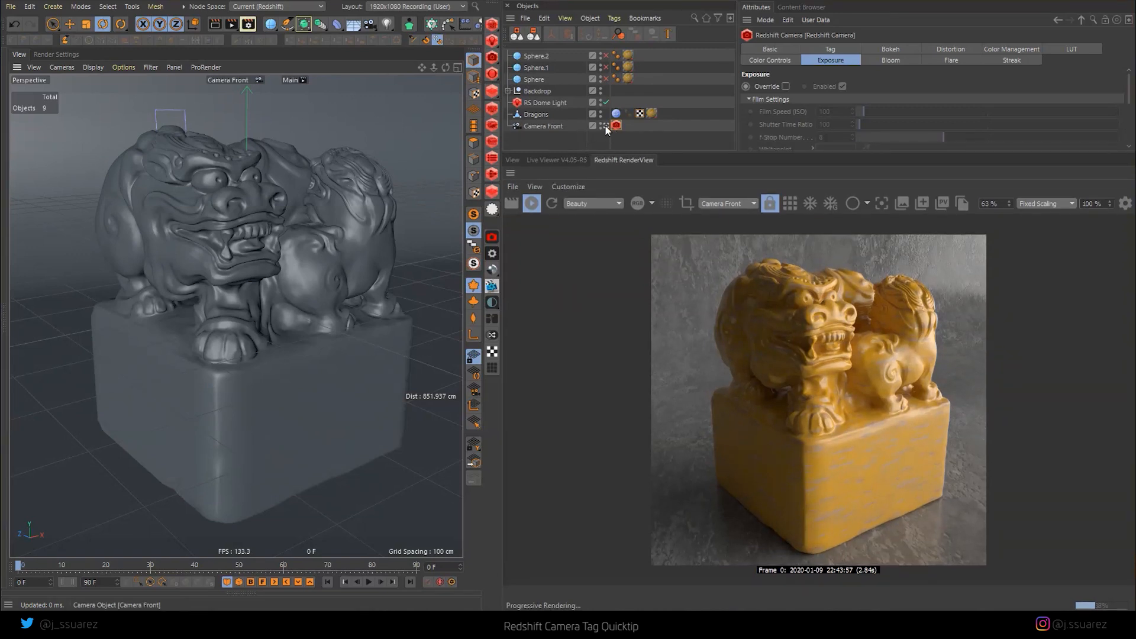
# - Show the Redshift Camera tag's Exposure settings in a floating window placed beside the render
pyautogui.click(615, 126)
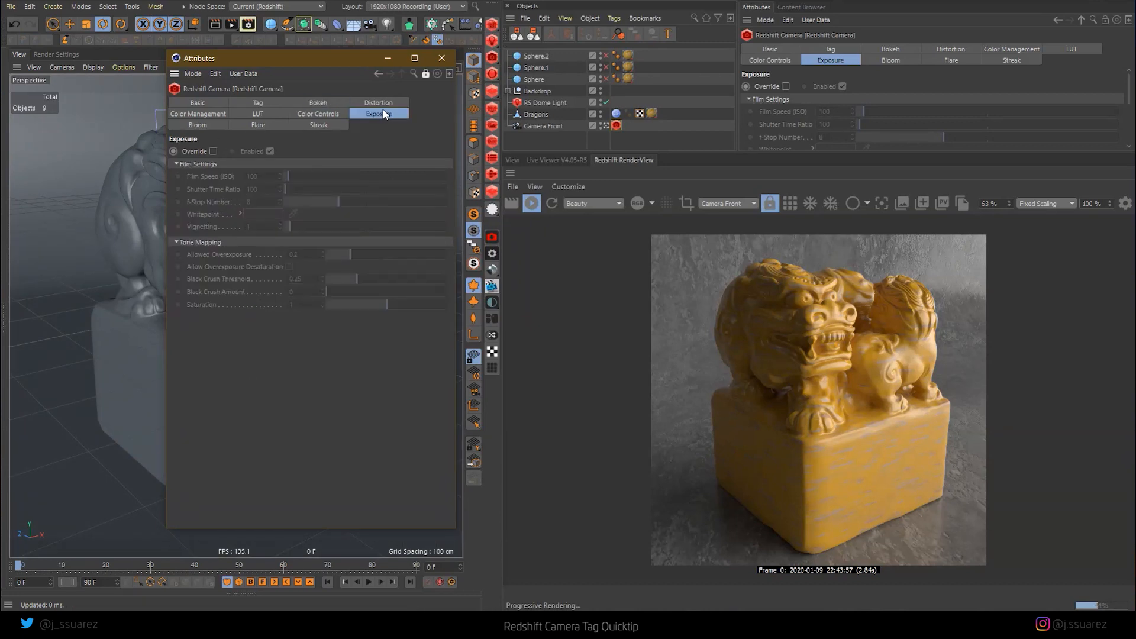
pyautogui.click(197, 114)
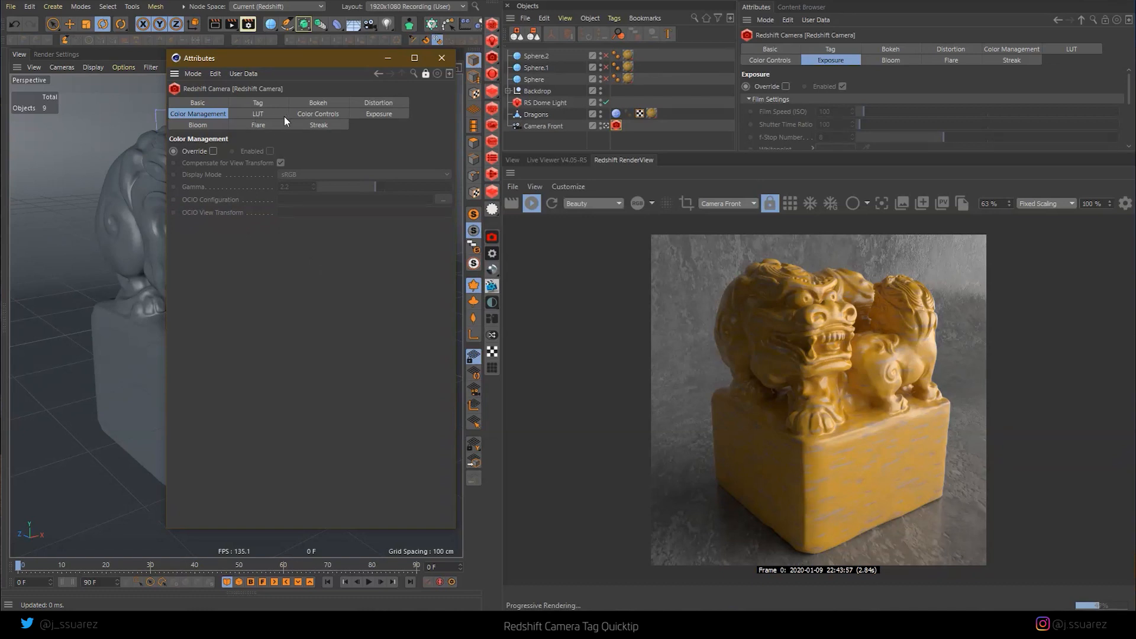
pyautogui.click(318, 102)
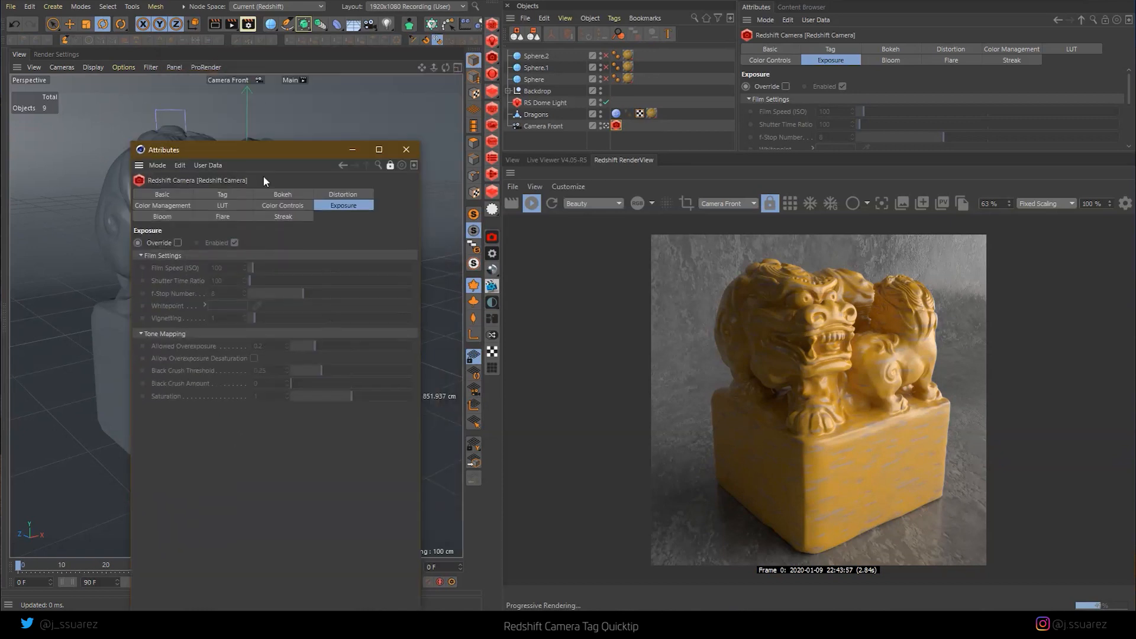
pyautogui.moveTo(264, 150); pyautogui.dragTo(320, 119)
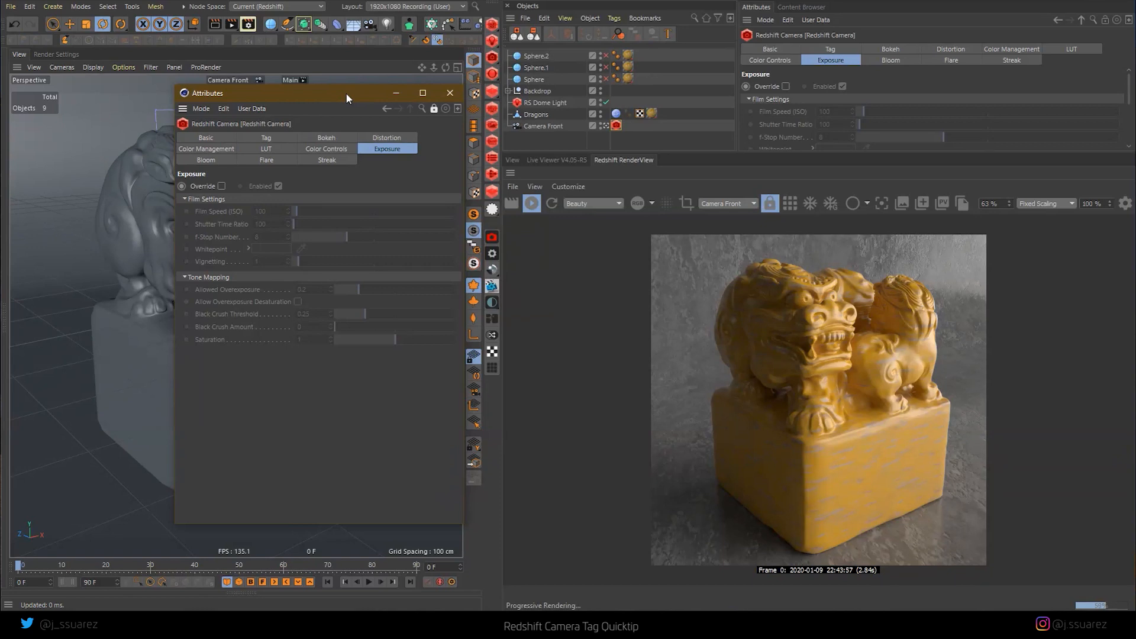
# - Enable exposure override with ISO ~348.5, shutter ratio ~647.5, f-stop 5.42 and vignetting ~1.12
pyautogui.click(221, 186)
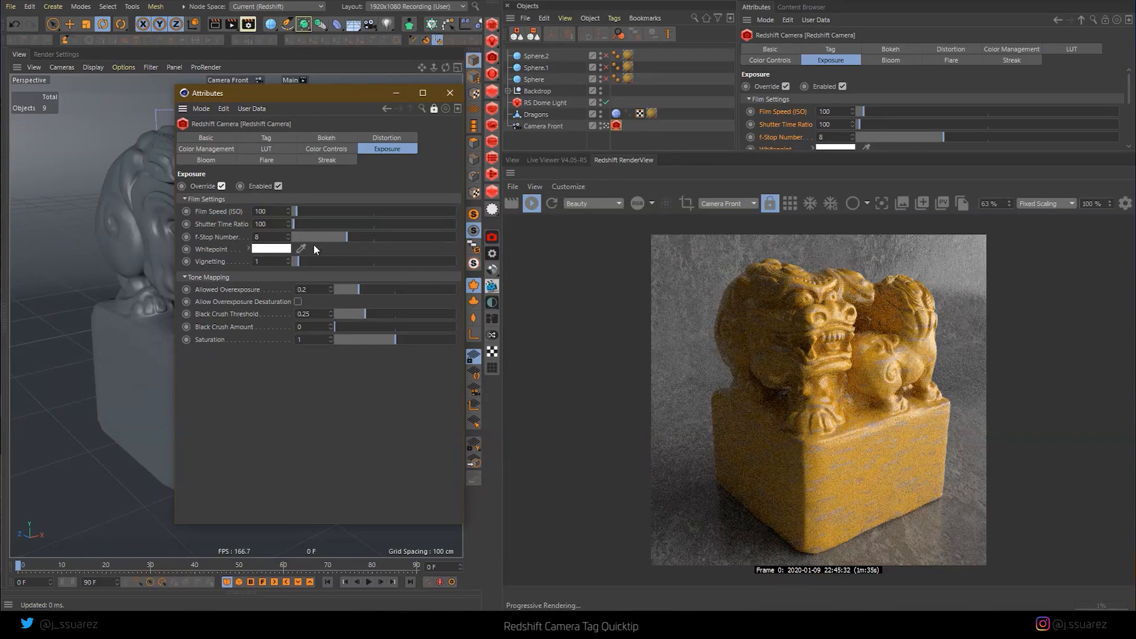
pyautogui.moveTo(293, 237); pyautogui.dragTo(322, 237)
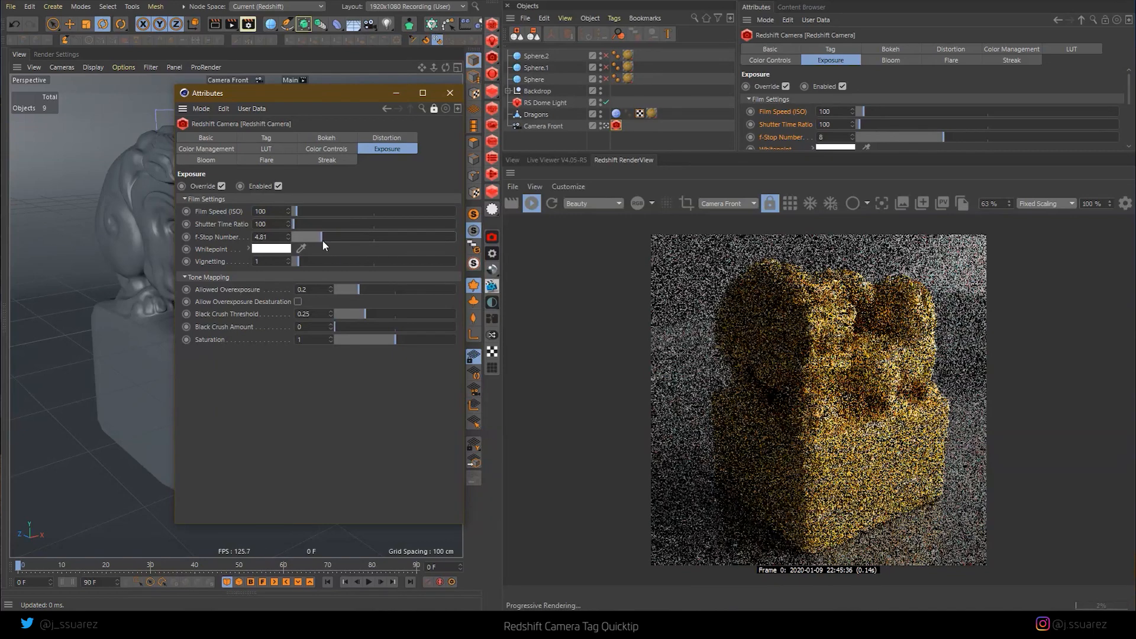
pyautogui.moveTo(321, 237); pyautogui.dragTo(316, 237)
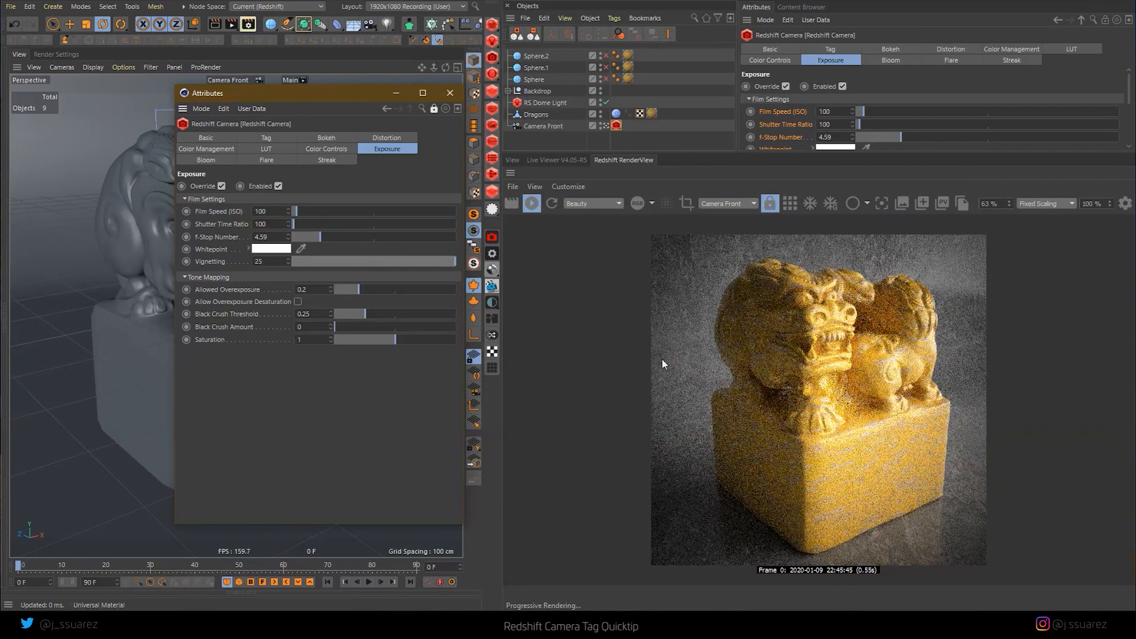
pyautogui.moveTo(348, 261); pyautogui.dragTo(293, 260)
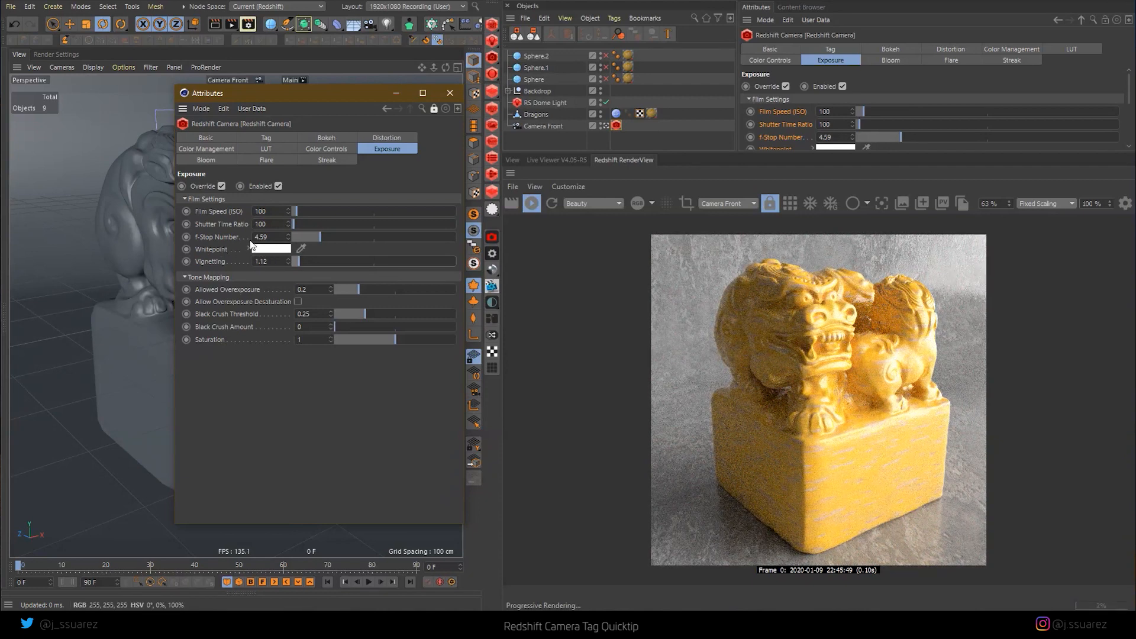
pyautogui.moveTo(261, 211); pyautogui.dragTo(297, 211)
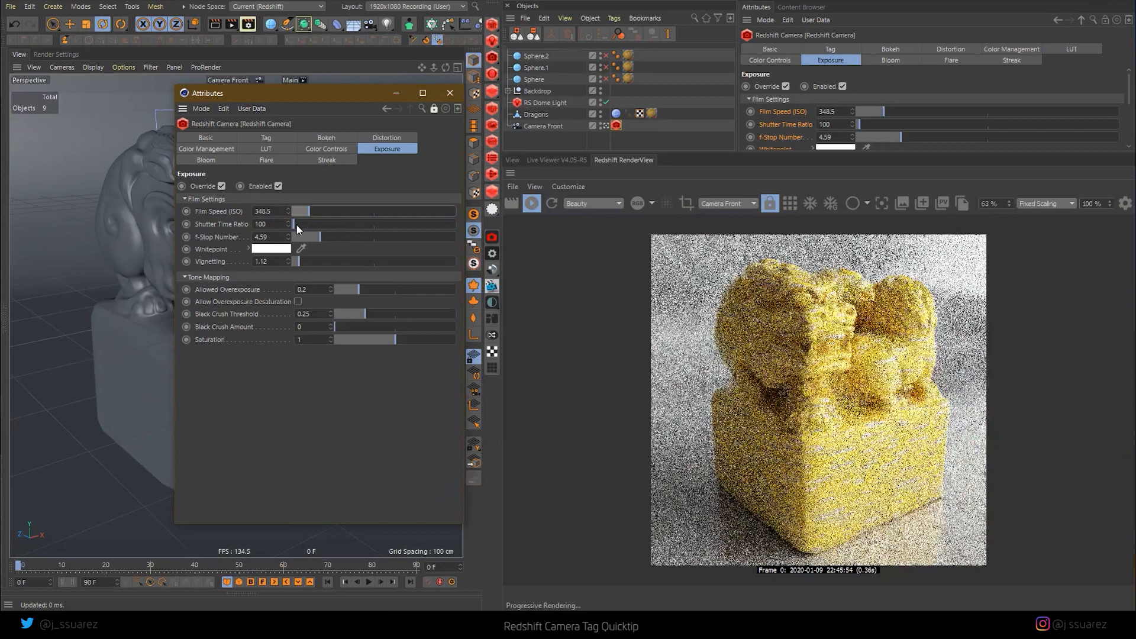
pyautogui.moveTo(297, 223); pyautogui.dragTo(311, 223)
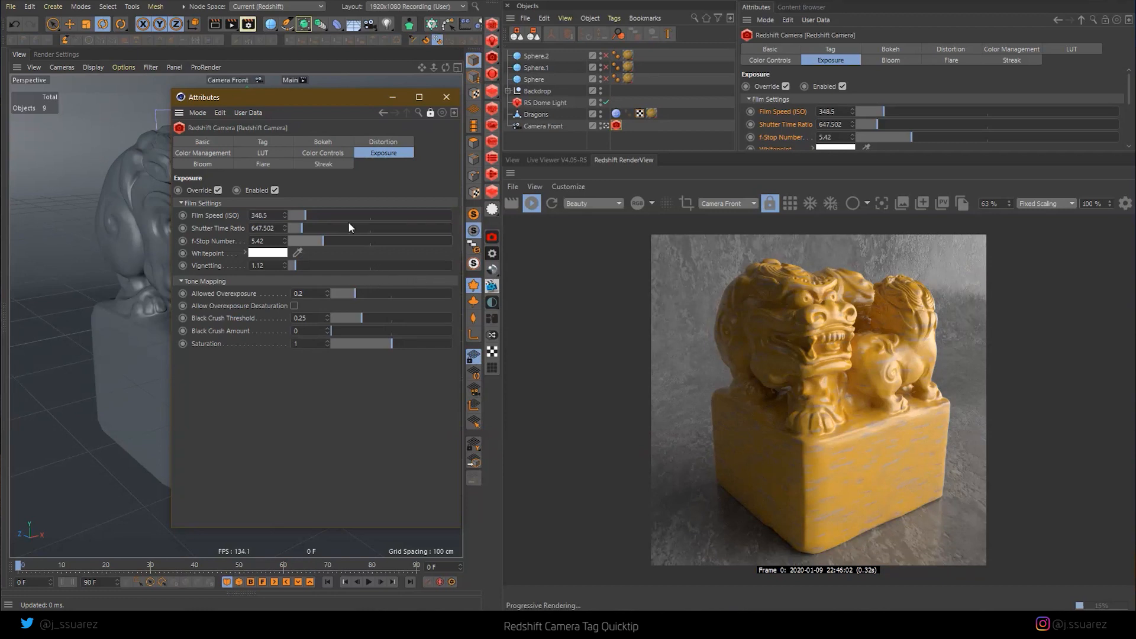
pyautogui.moveTo(325, 320)
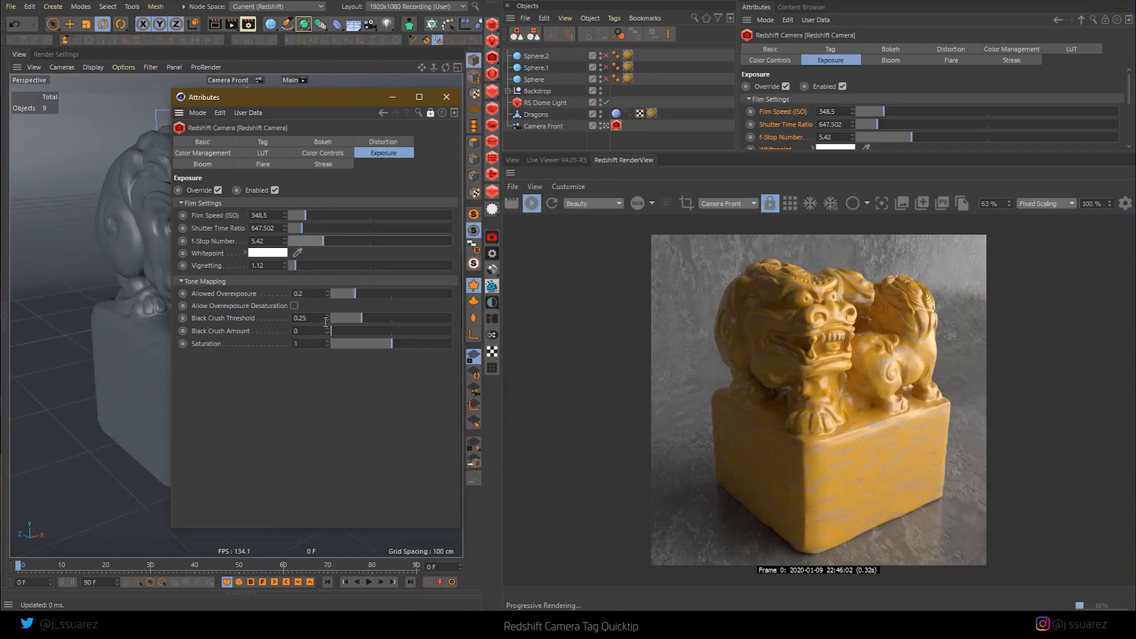
pyautogui.moveTo(798, 298)
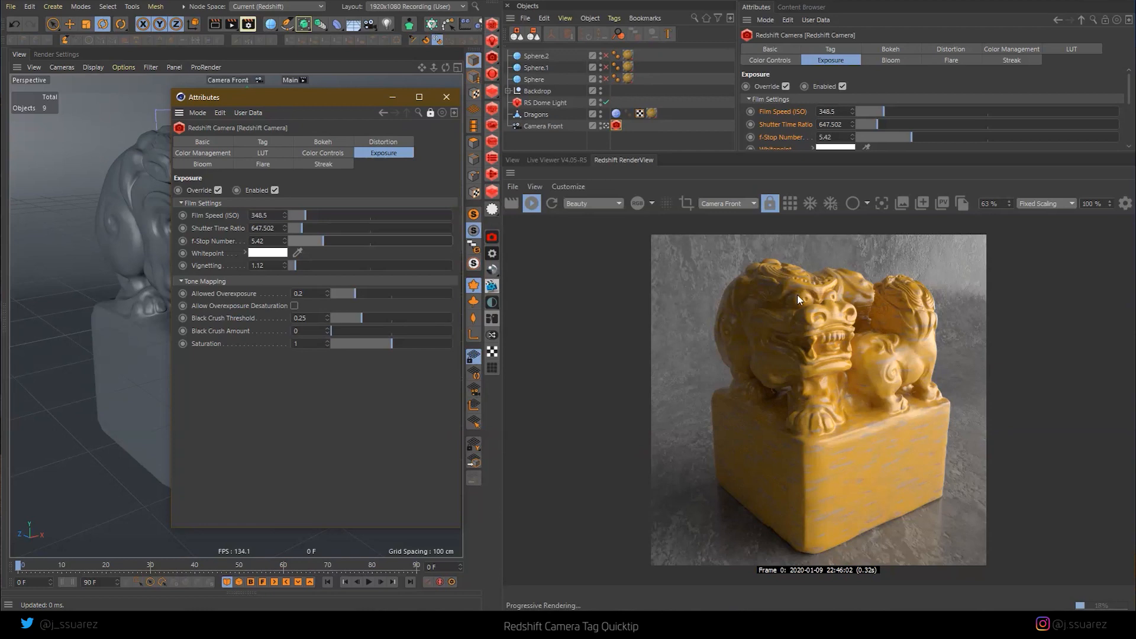
pyautogui.moveTo(423, 303)
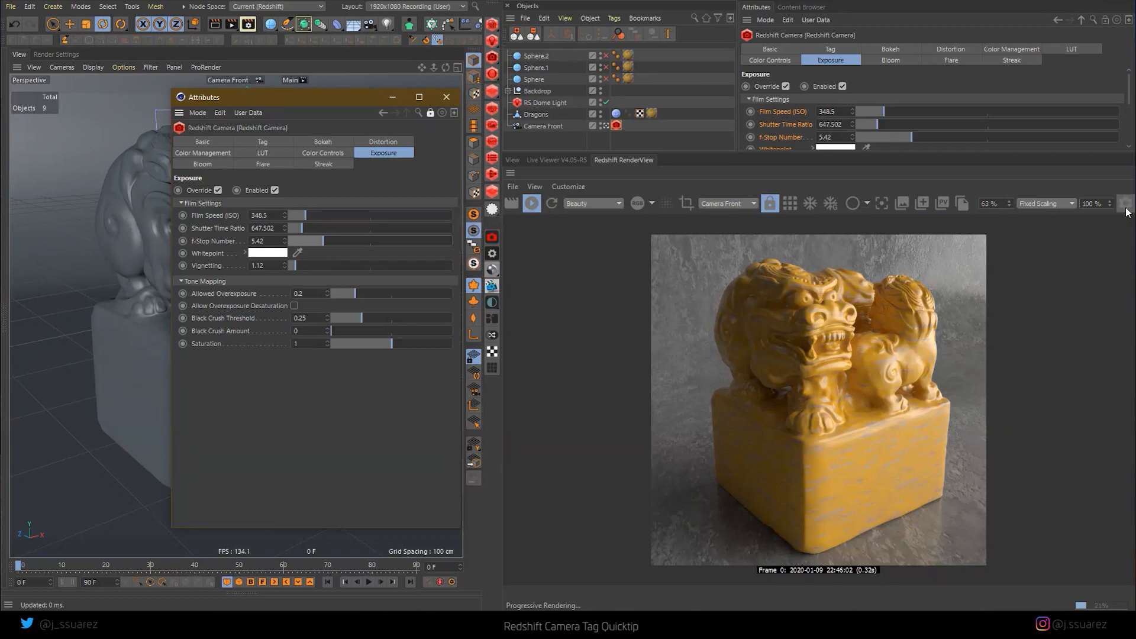
# - Show the RenderView post-FX settings with Photographic Exposure : Camera Front expanded
pyautogui.click(1125, 204)
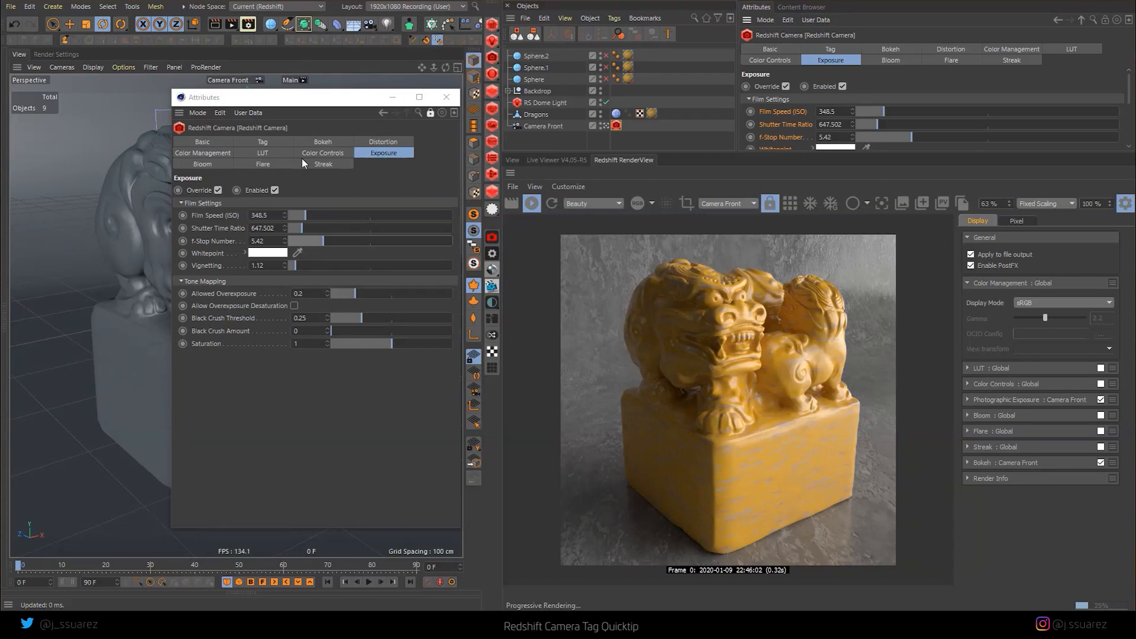
pyautogui.moveTo(989, 387)
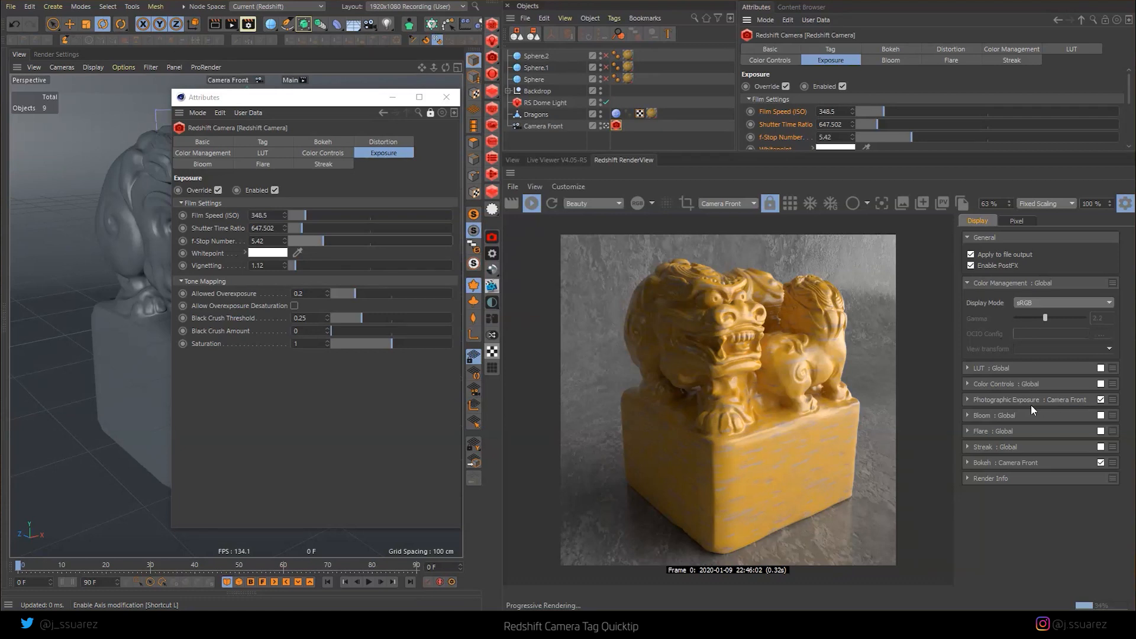
pyautogui.click(967, 400)
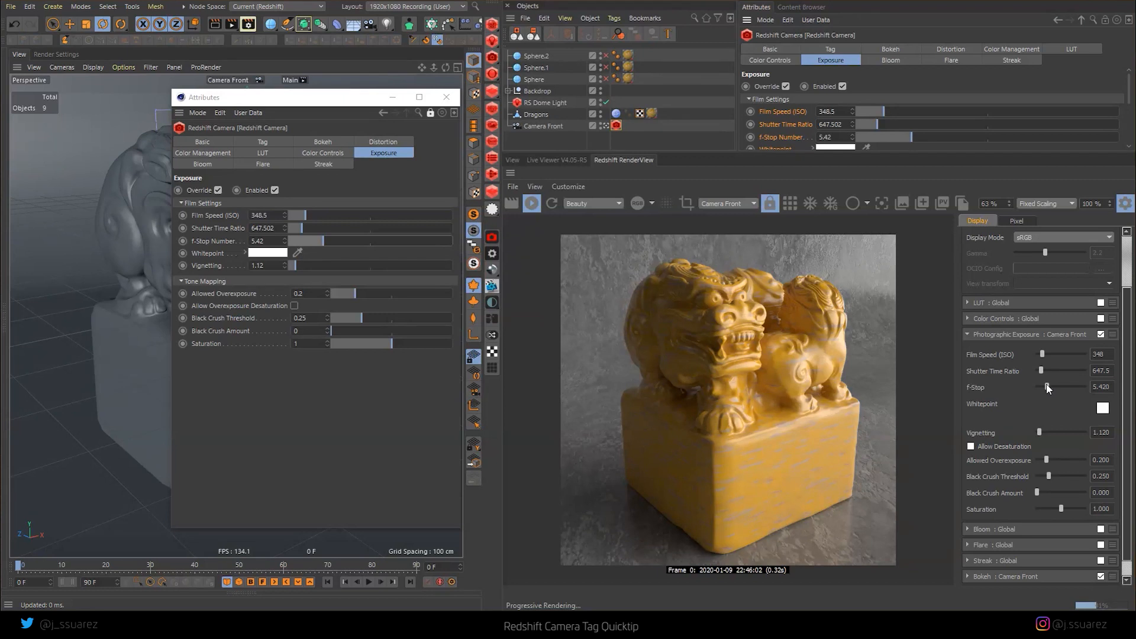
# - Darken the render: vignetting ~9.66, overexposure ~0.386, black crush ~0.057, f-stop 6.727
pyautogui.moveTo(1045, 387); pyautogui.dragTo(1051, 387)
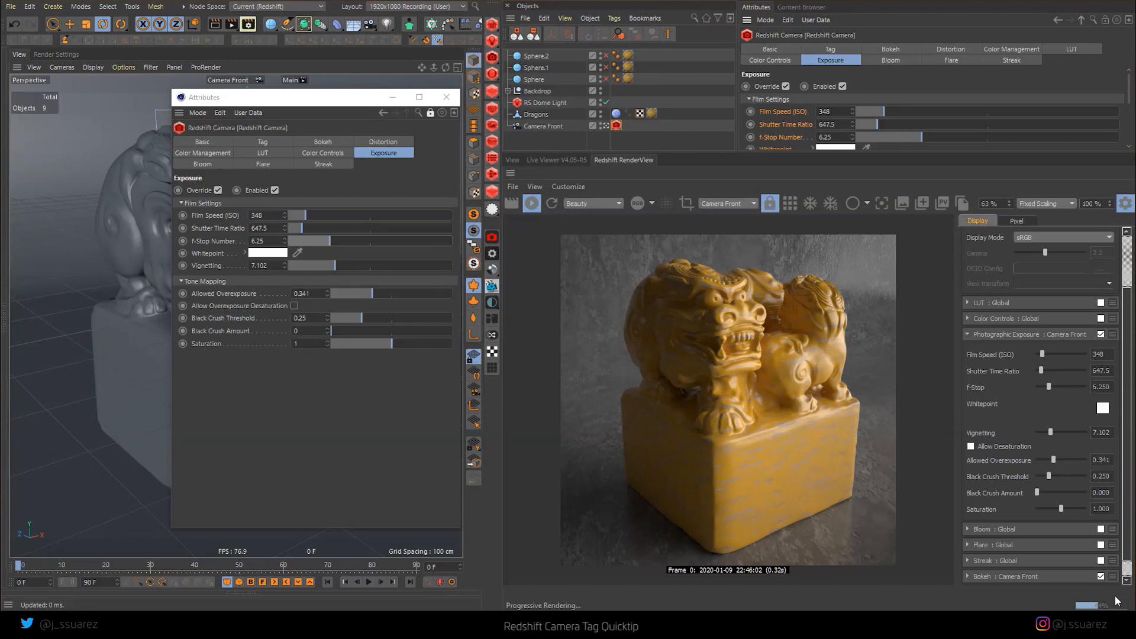
pyautogui.moveTo(853, 449)
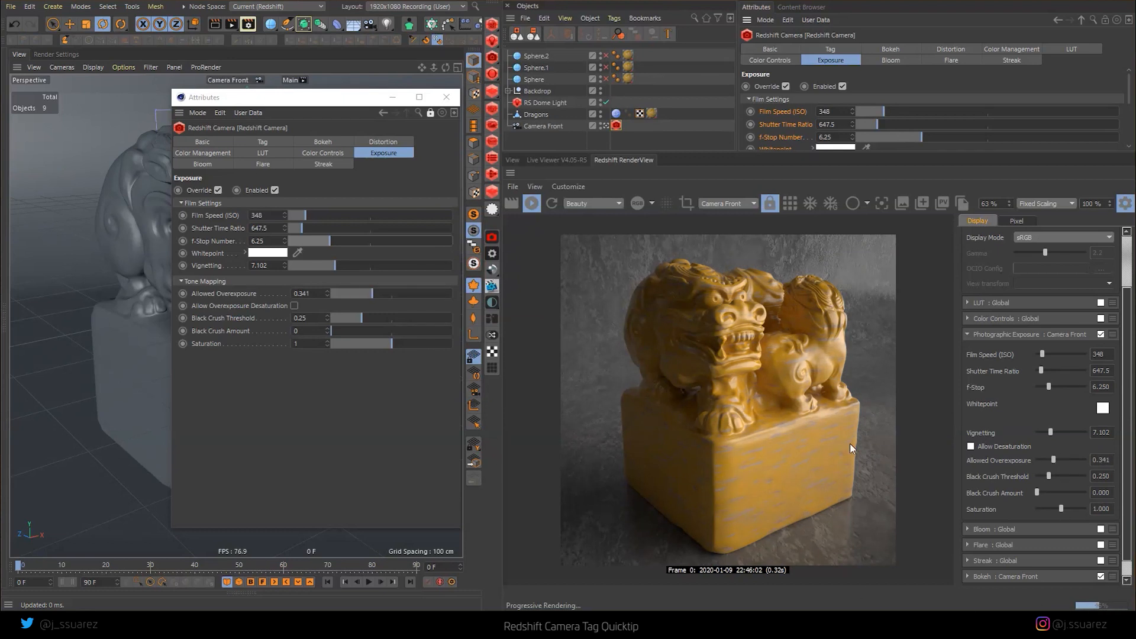
pyautogui.moveTo(1097, 600)
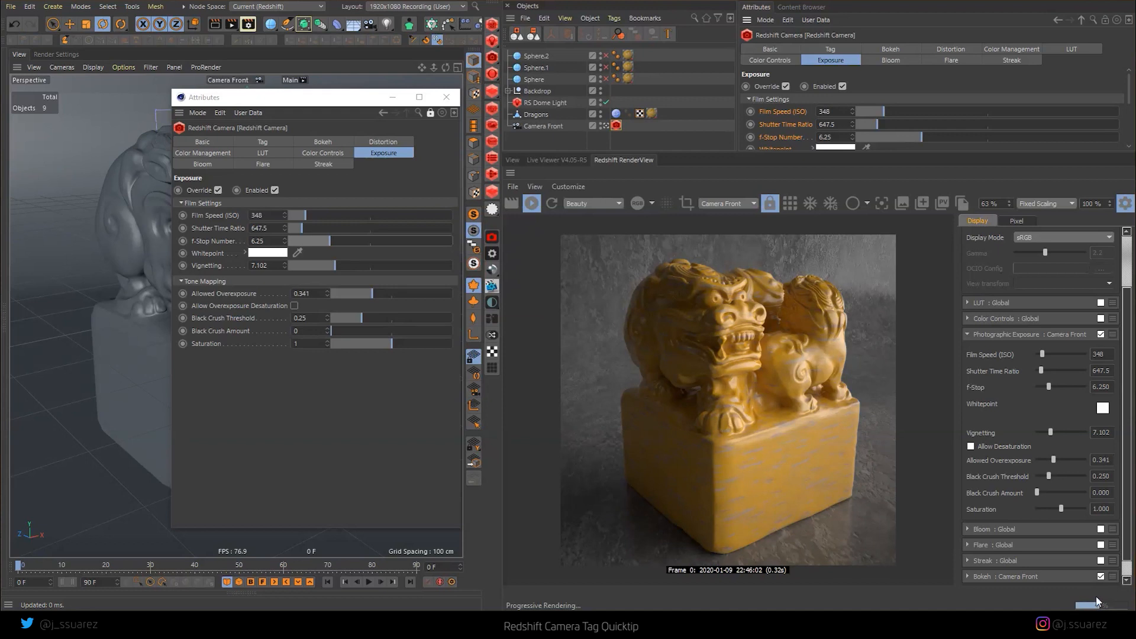
pyautogui.moveTo(1065, 433); pyautogui.dragTo(1060, 433)
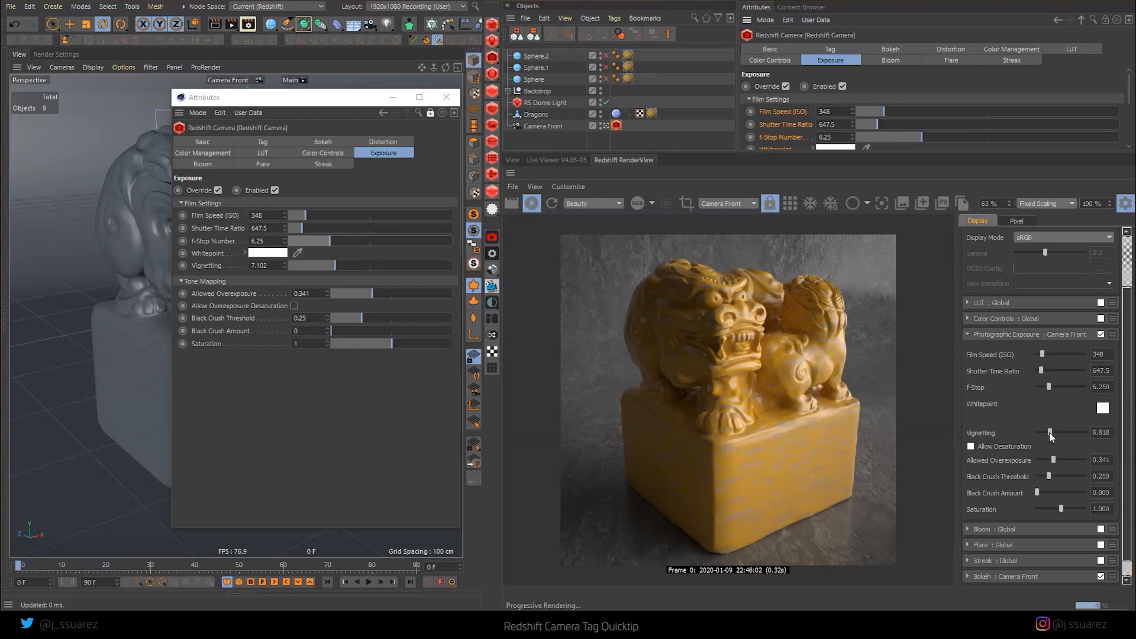
pyautogui.moveTo(1056, 433); pyautogui.dragTo(1072, 433)
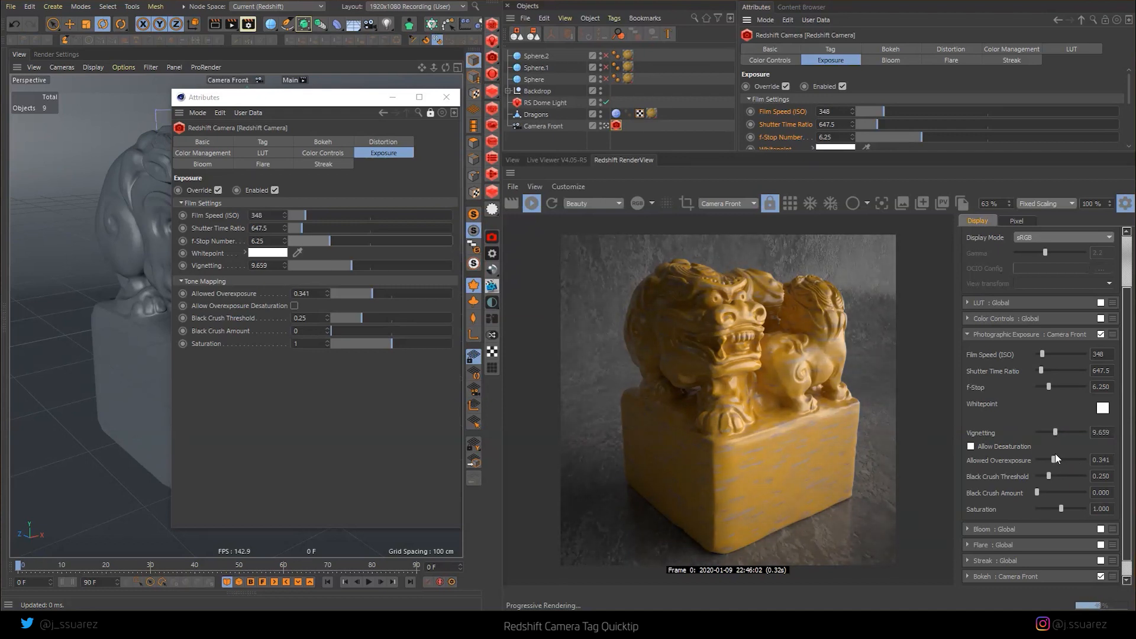
pyautogui.moveTo(1052, 460); pyautogui.dragTo(1057, 460)
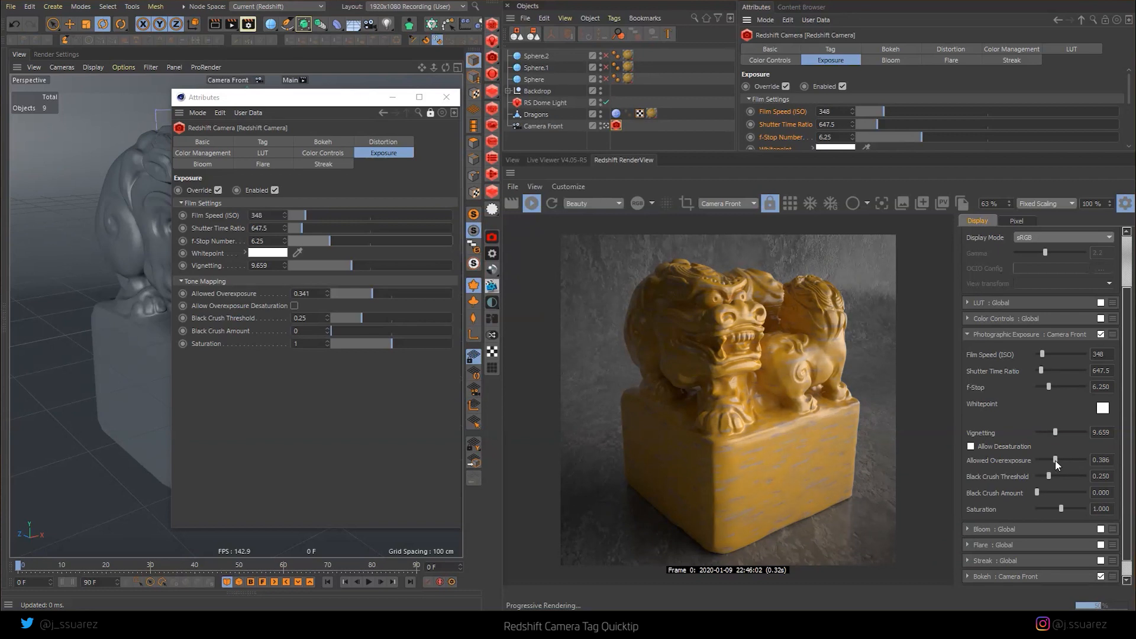
pyautogui.moveTo(1058, 492); pyautogui.dragTo(1069, 492)
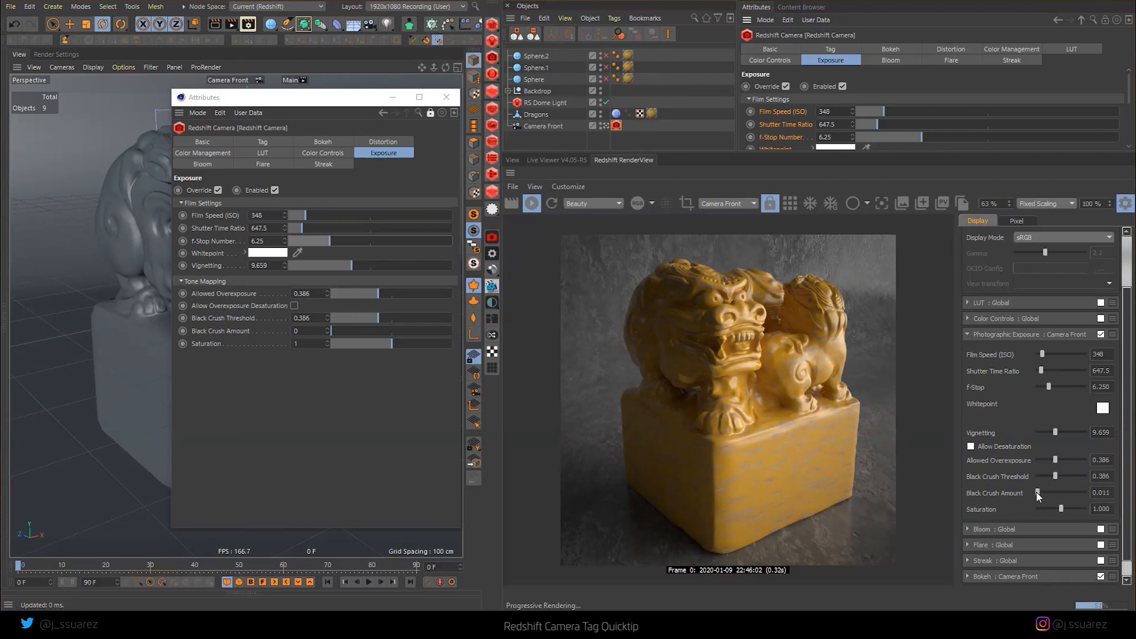
pyautogui.moveTo(1062, 492); pyautogui.dragTo(1067, 493)
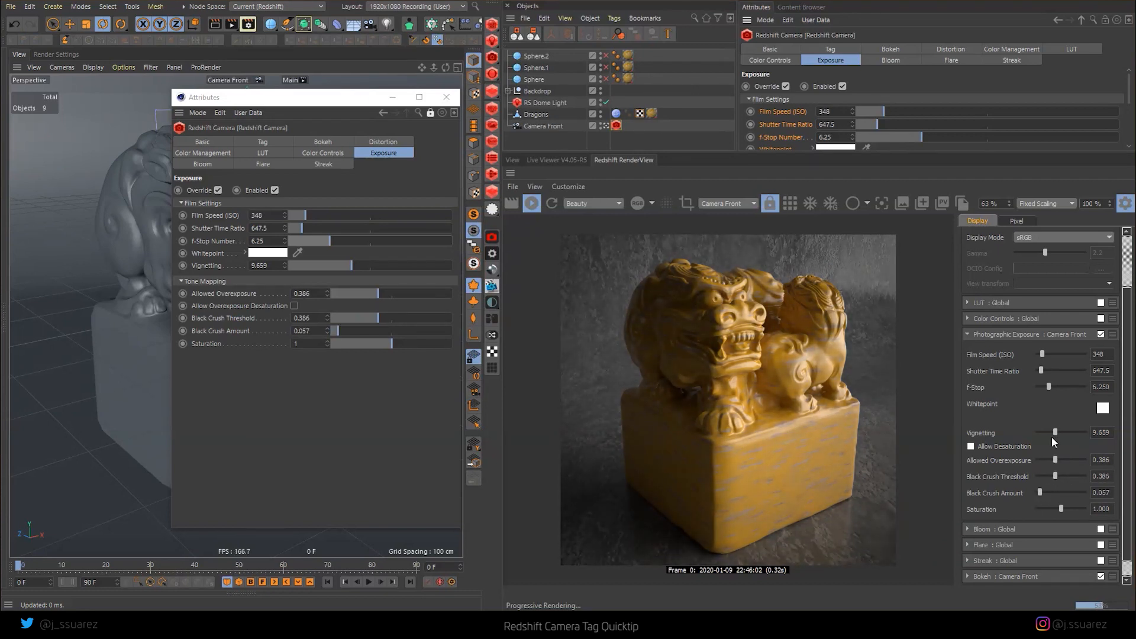
pyautogui.moveTo(1062, 388); pyautogui.dragTo(1048, 387)
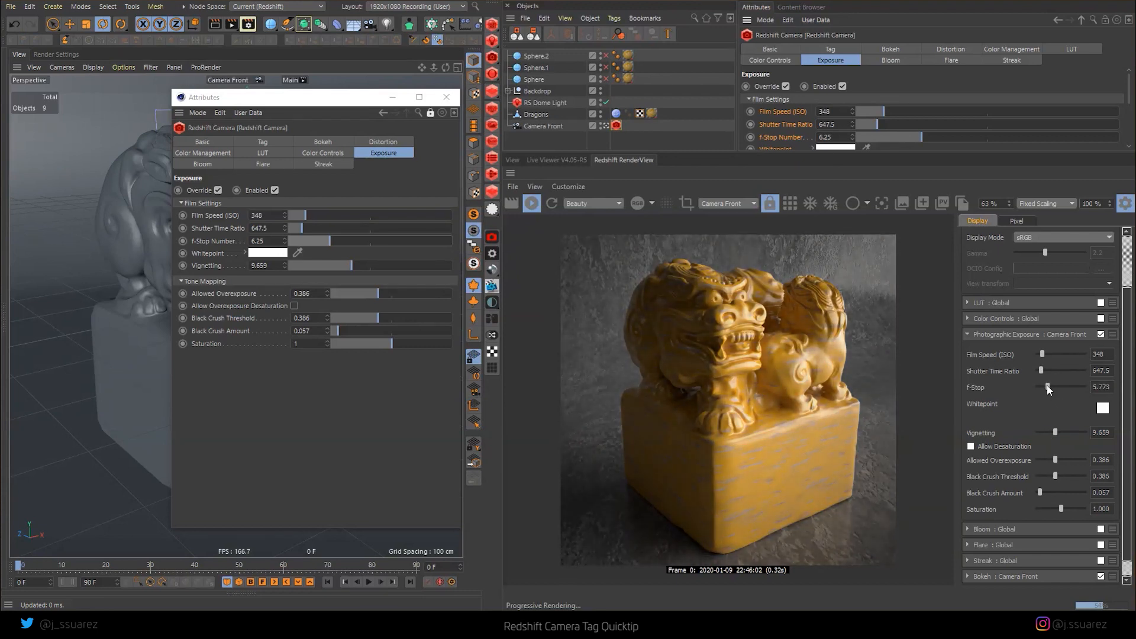
pyautogui.moveTo(1047, 387); pyautogui.dragTo(1065, 387)
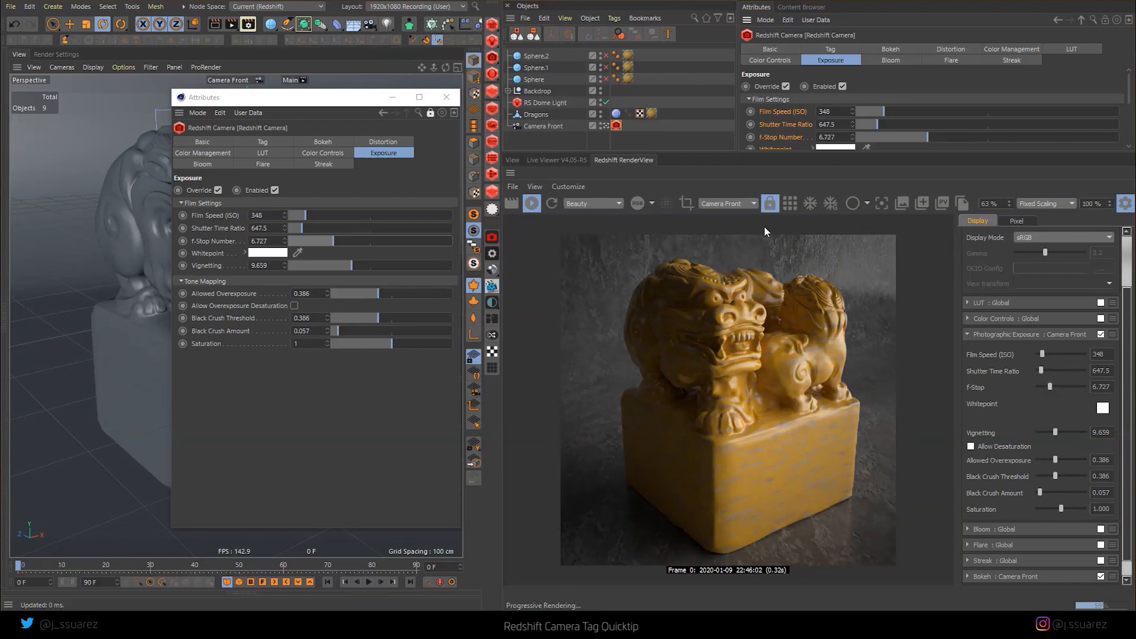
# - Try the preview camera on <Render> then <Auto>, and raise shutter time ratio to 1272.7 at f-stop 6.727
pyautogui.click(754, 204)
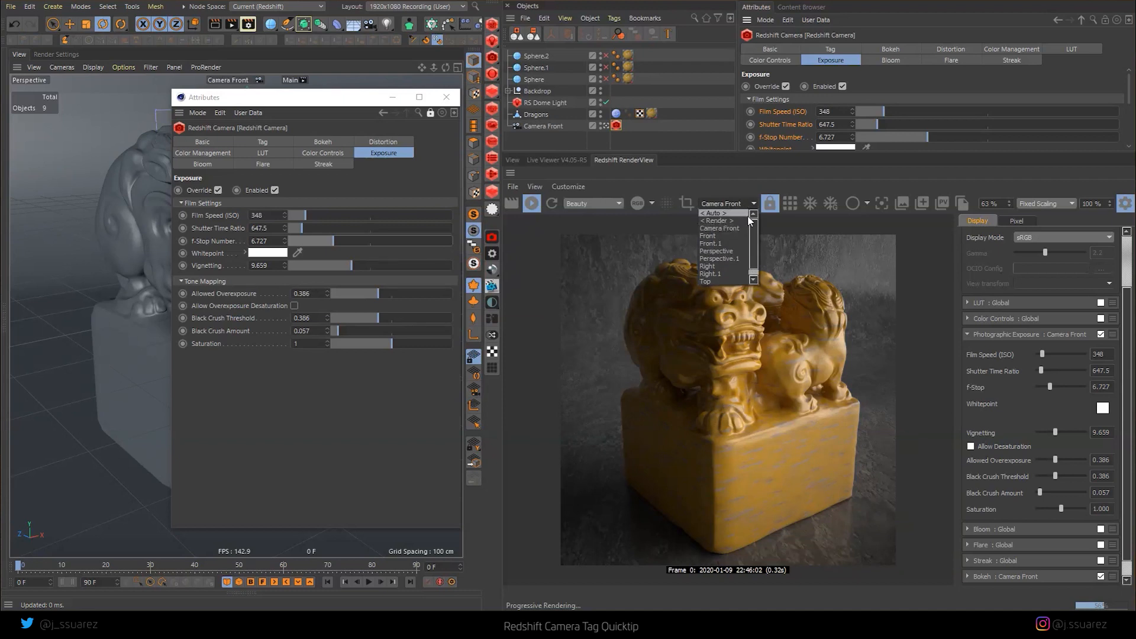
pyautogui.moveTo(739, 227)
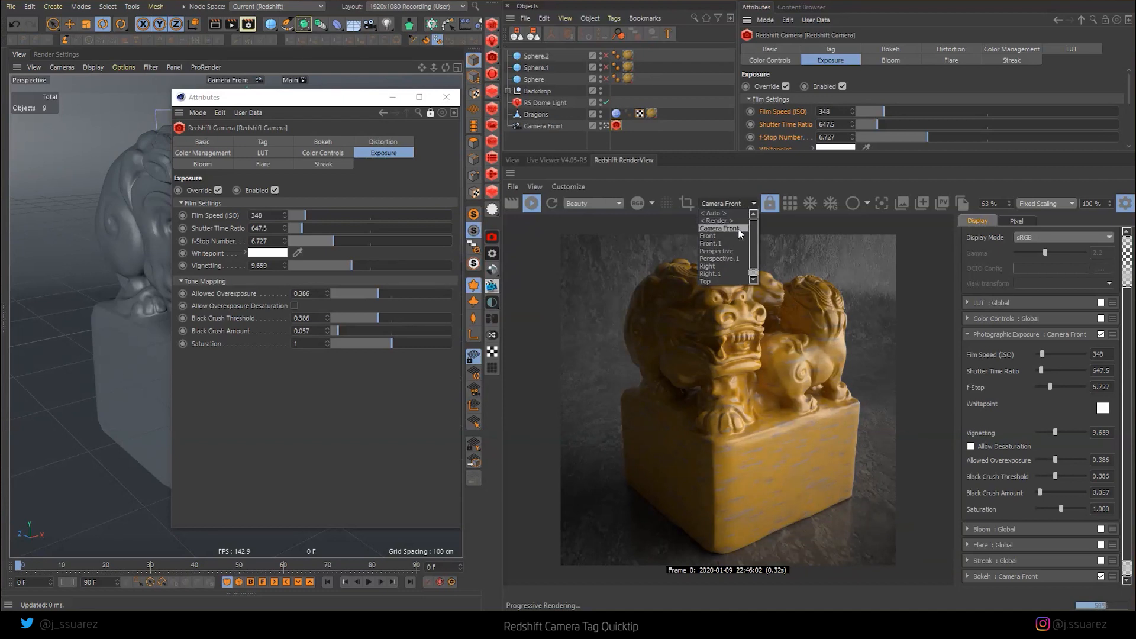
pyautogui.moveTo(717, 220)
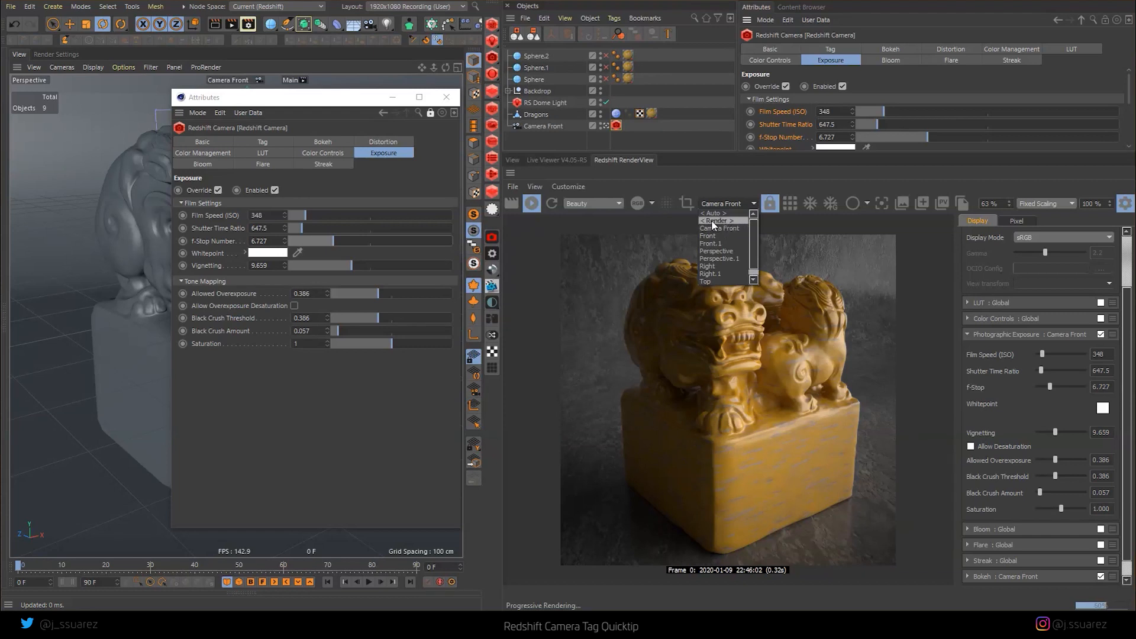
pyautogui.click(717, 220)
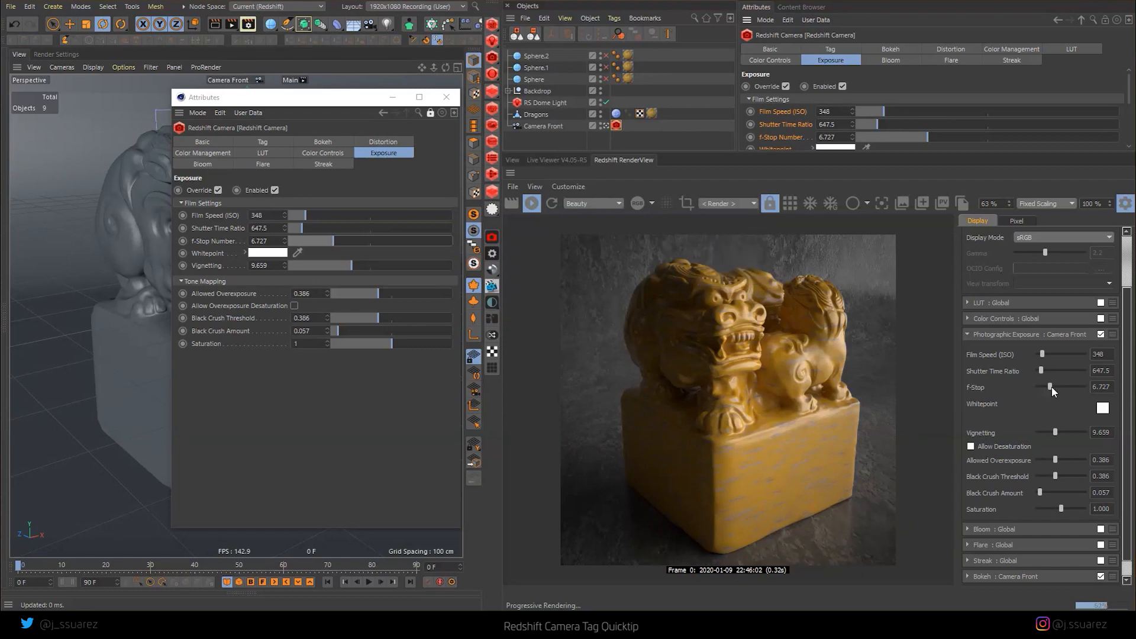
pyautogui.moveTo(1054, 387); pyautogui.dragTo(1057, 387)
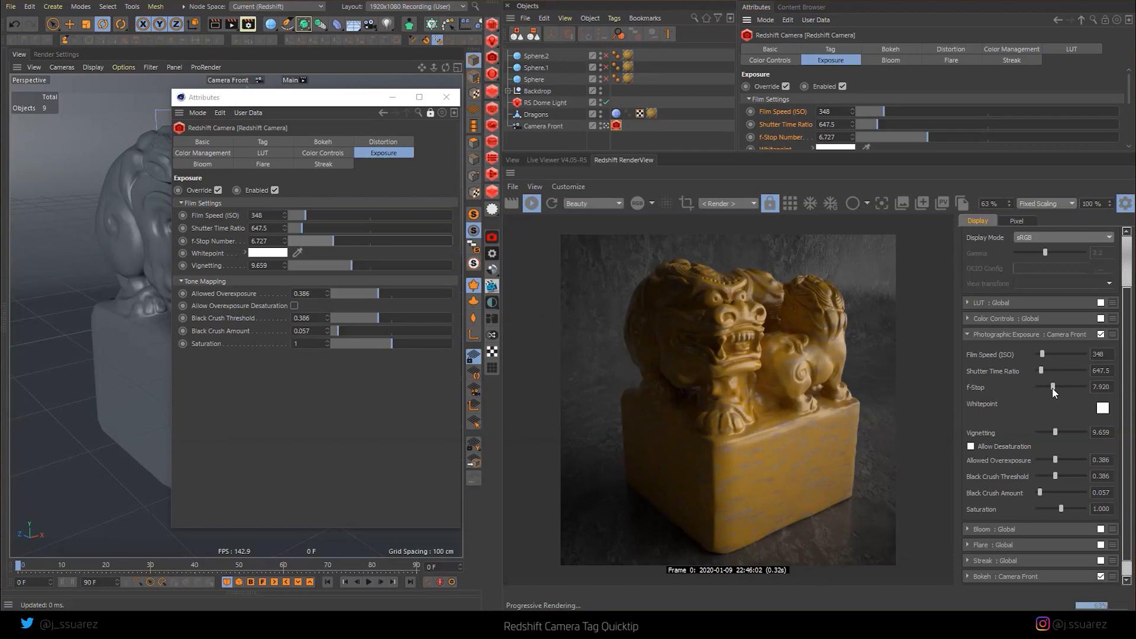
pyautogui.click(727, 203)
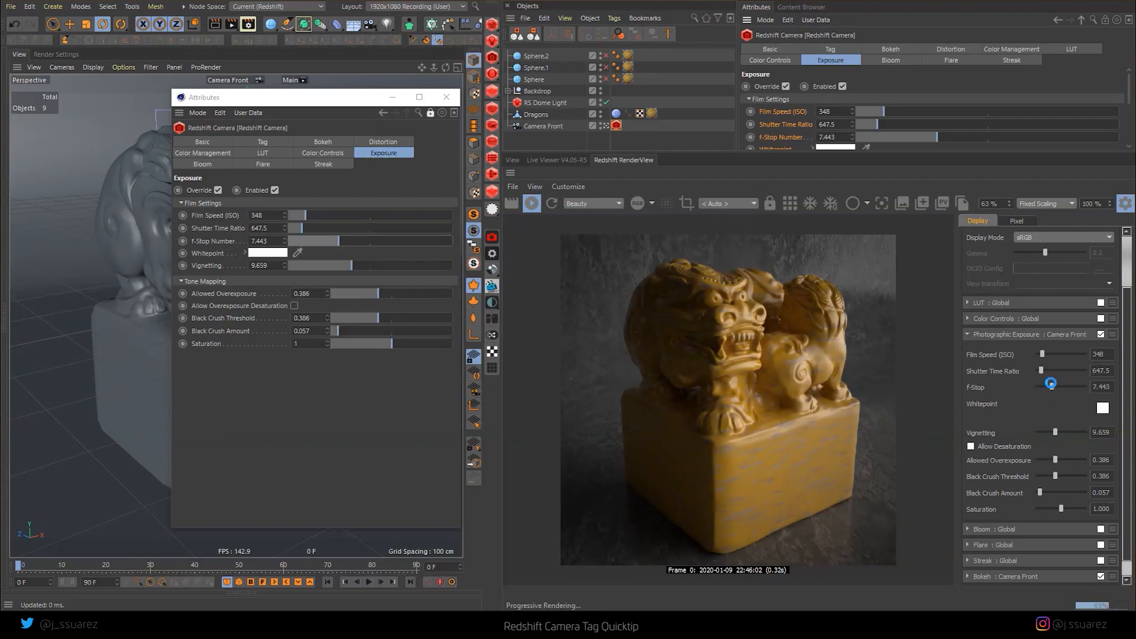
pyautogui.moveTo(1052, 386); pyautogui.dragTo(1008, 386)
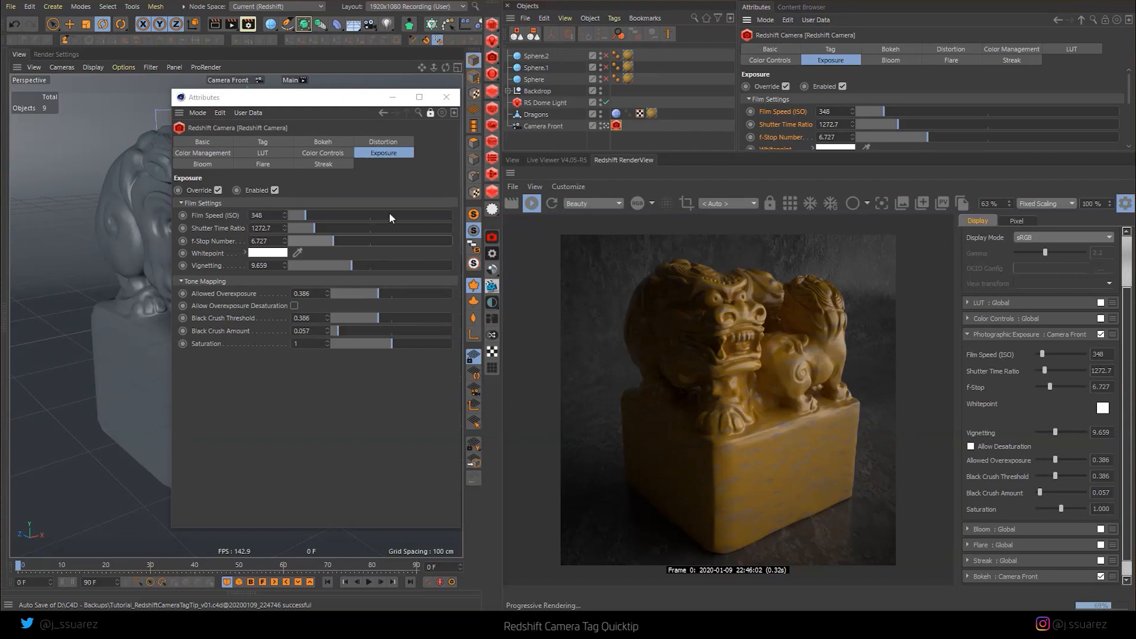
pyautogui.moveTo(1048, 419)
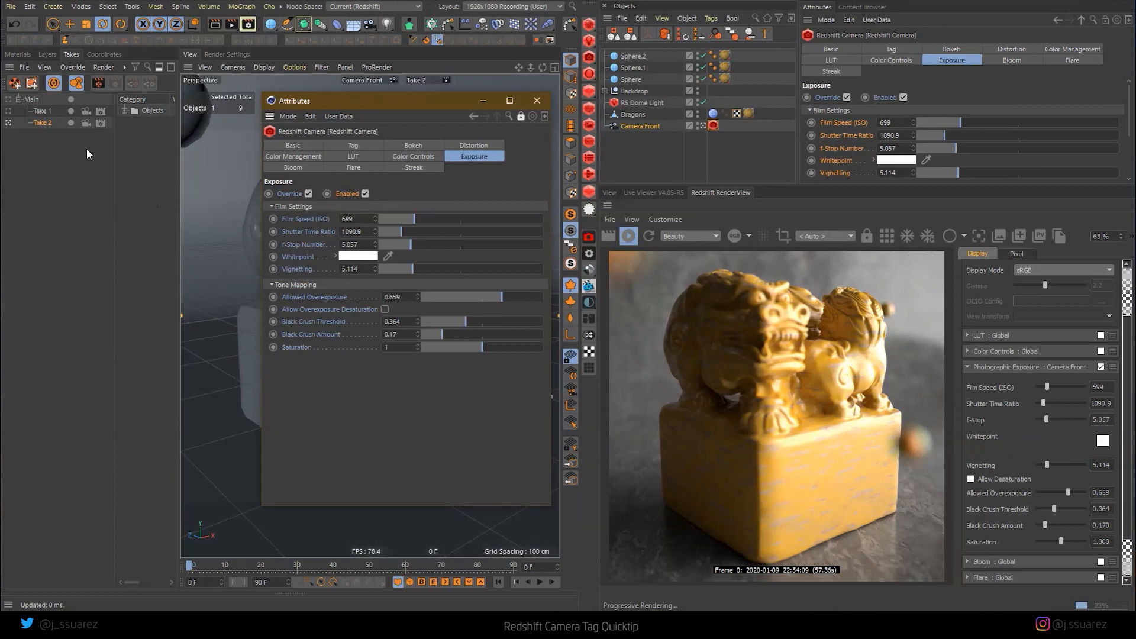
# - Activate Take 2 in the Takes manager with exposure ISO 699, shutter 1090.9, f-stop 5.057
pyautogui.click(43, 111)
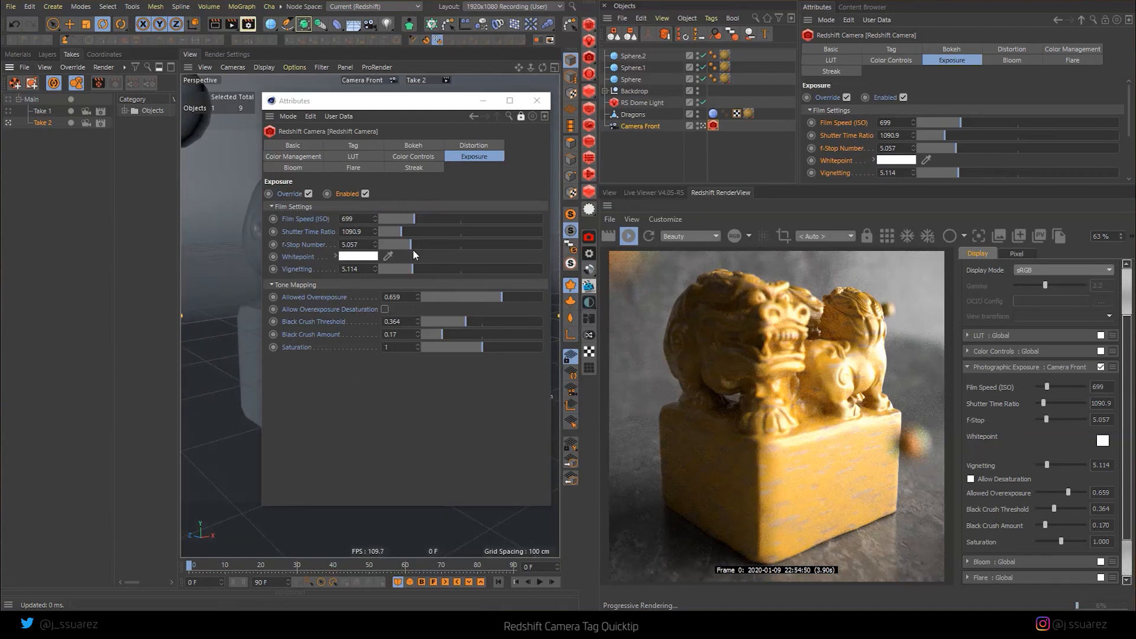
pyautogui.moveTo(309, 310)
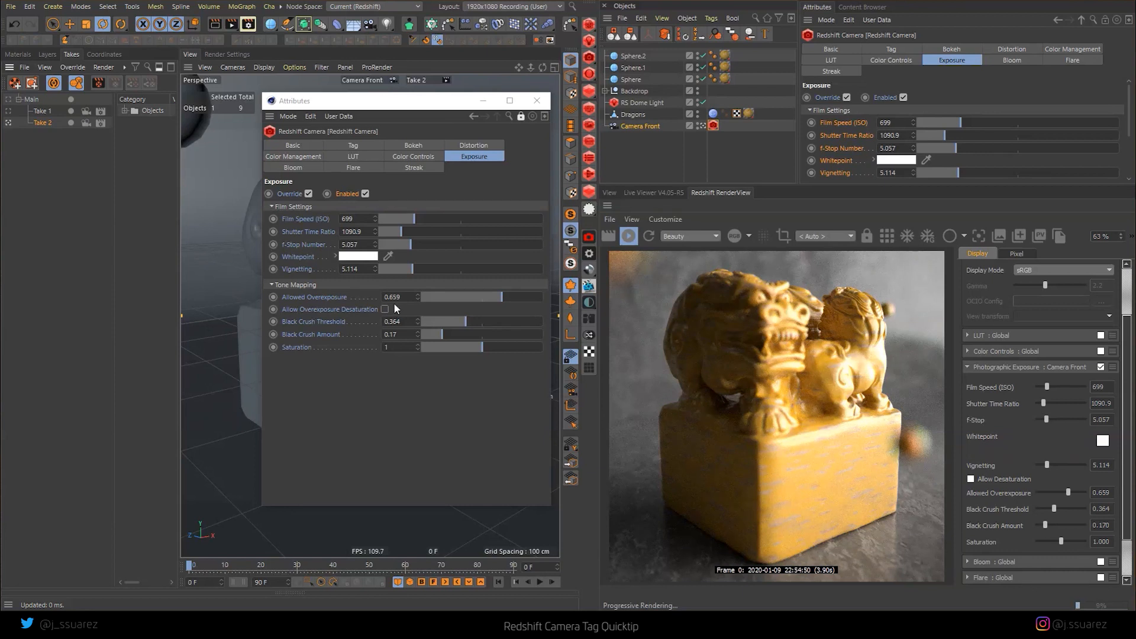
pyautogui.moveTo(459, 344)
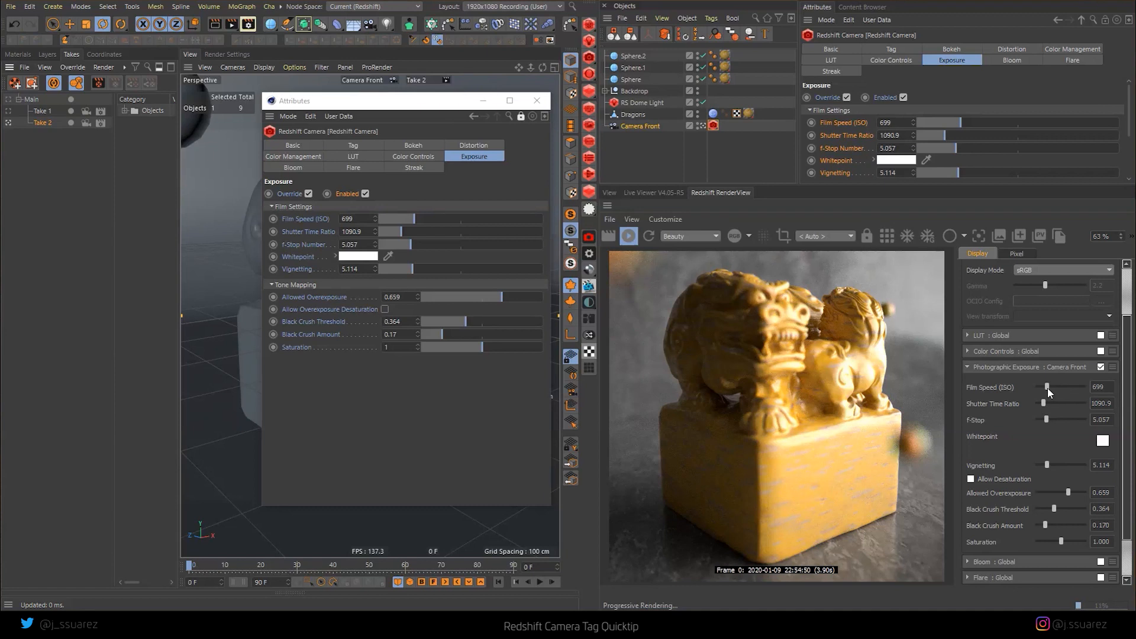
# - Darken Take 2: film speed ~715.7, shutter time ratio 2272.7 and f-stop 7.682
pyautogui.moveTo(1047, 386); pyautogui.dragTo(1050, 386)
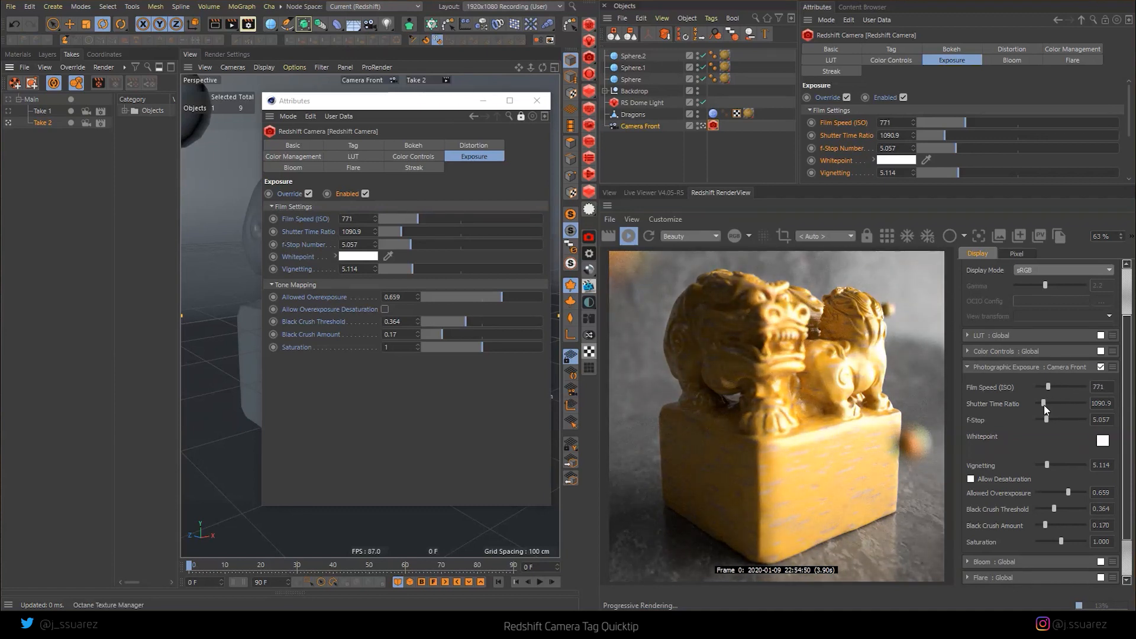
pyautogui.moveTo(1045, 403); pyautogui.dragTo(1047, 403)
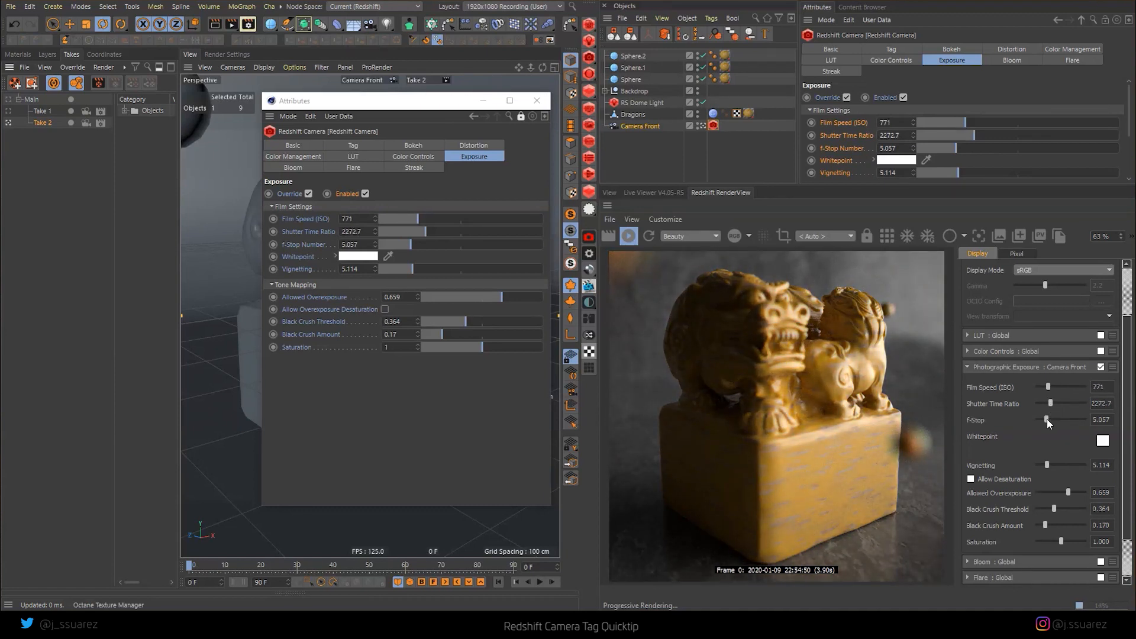
pyautogui.moveTo(1046, 419); pyautogui.dragTo(1051, 419)
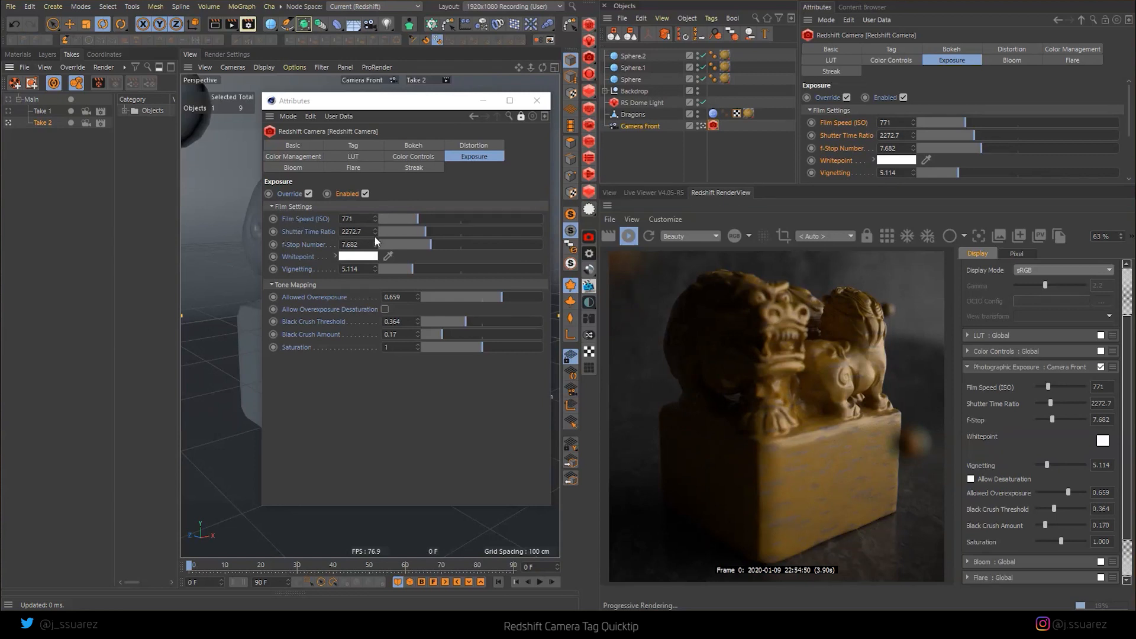
pyautogui.moveTo(377, 218); pyautogui.dragTo(419, 217)
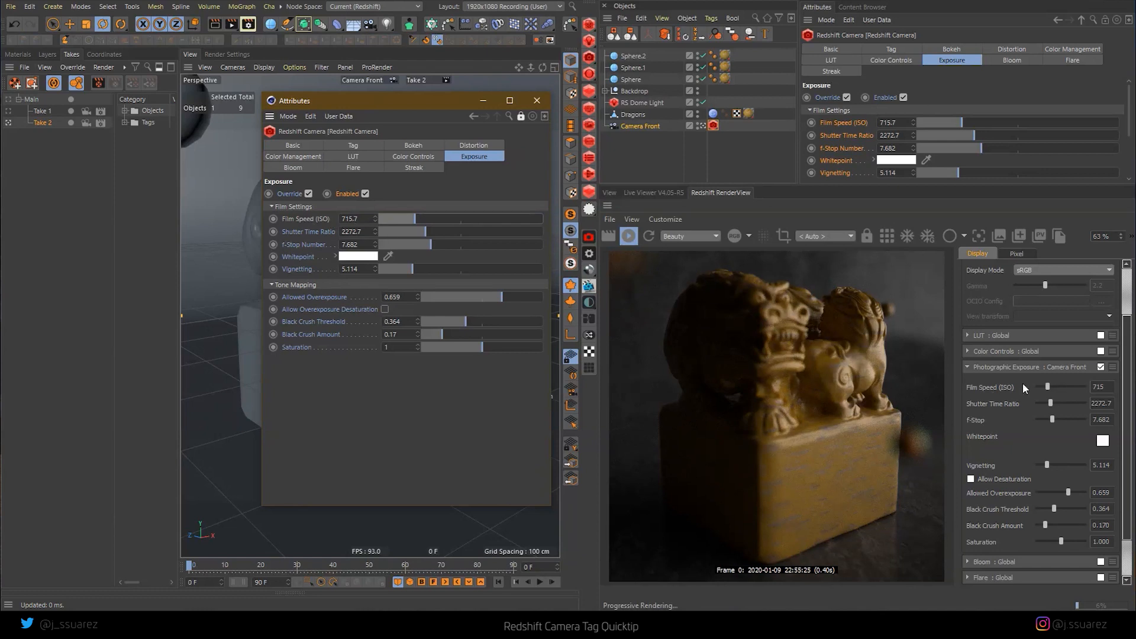
# - Brighten Take 2 by raising film speed and lowering shutter time ratio, keeping f-stop 7.682
pyautogui.moveTo(1024, 386); pyautogui.dragTo(1051, 386)
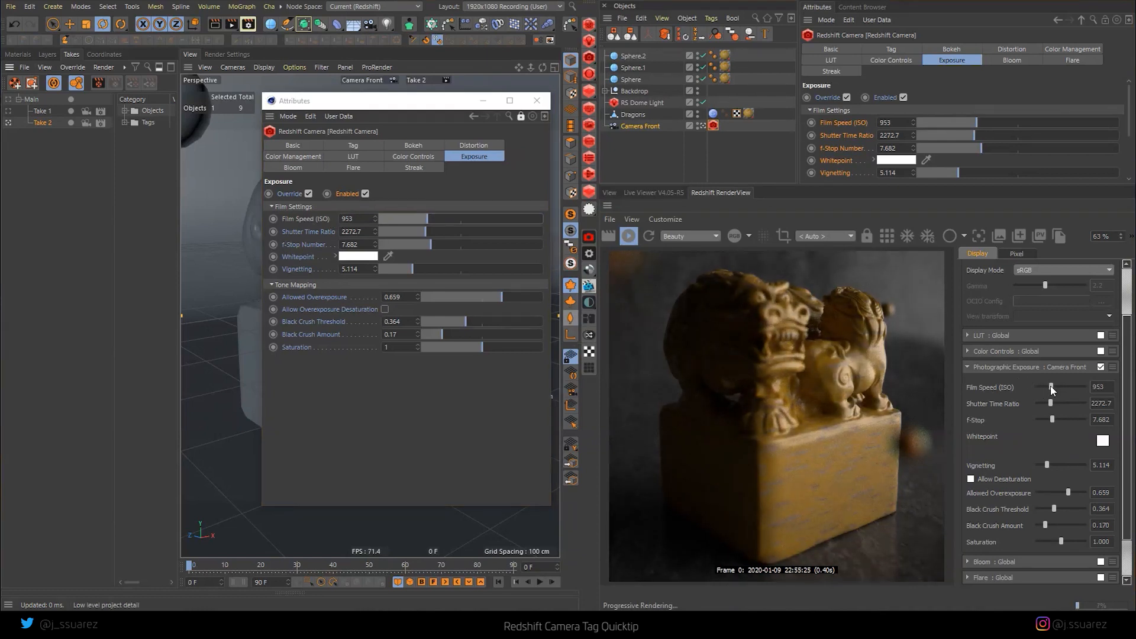
pyautogui.moveTo(1059, 403); pyautogui.dragTo(1045, 404)
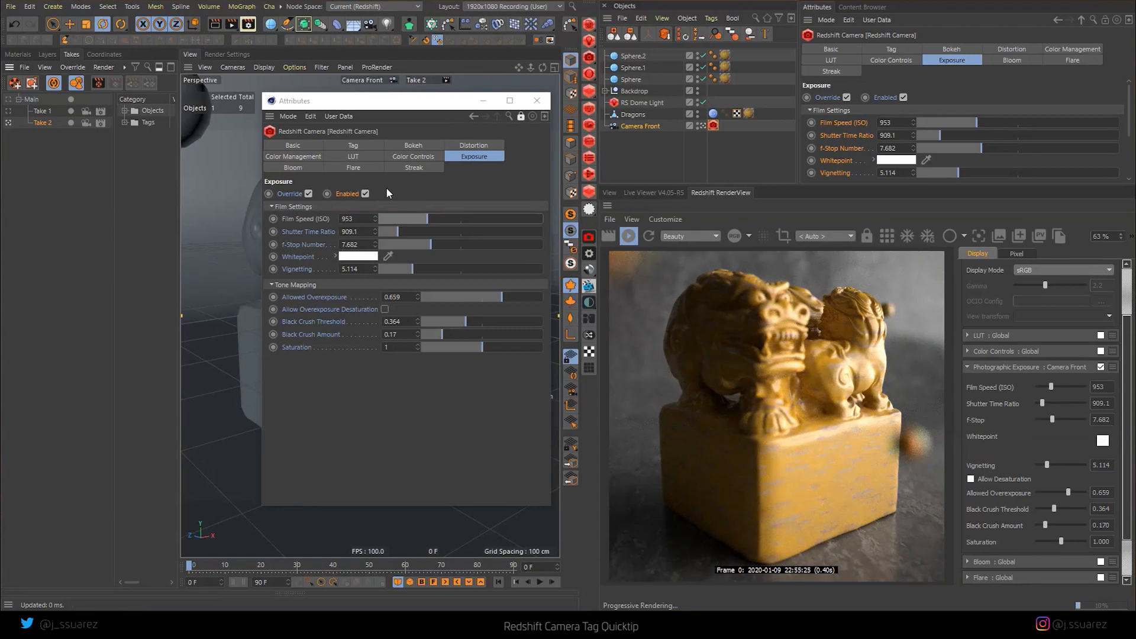
pyautogui.moveTo(315, 270)
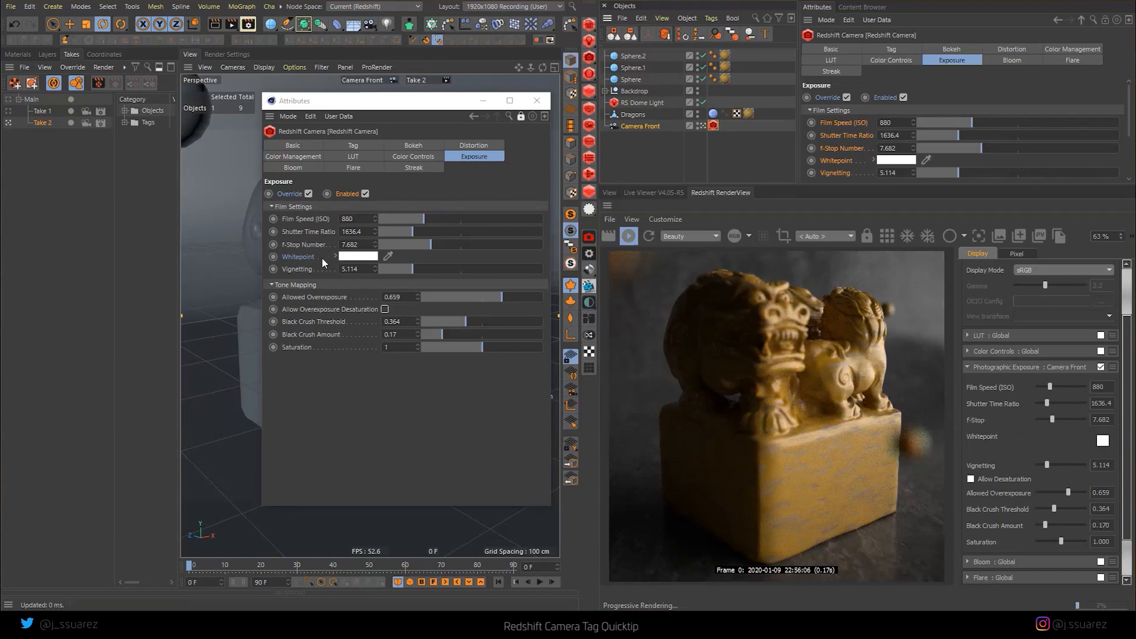
# - Tint the camera whitepoint pale yellow and lower the allowed overexposure to about 0.59
pyautogui.click(357, 256)
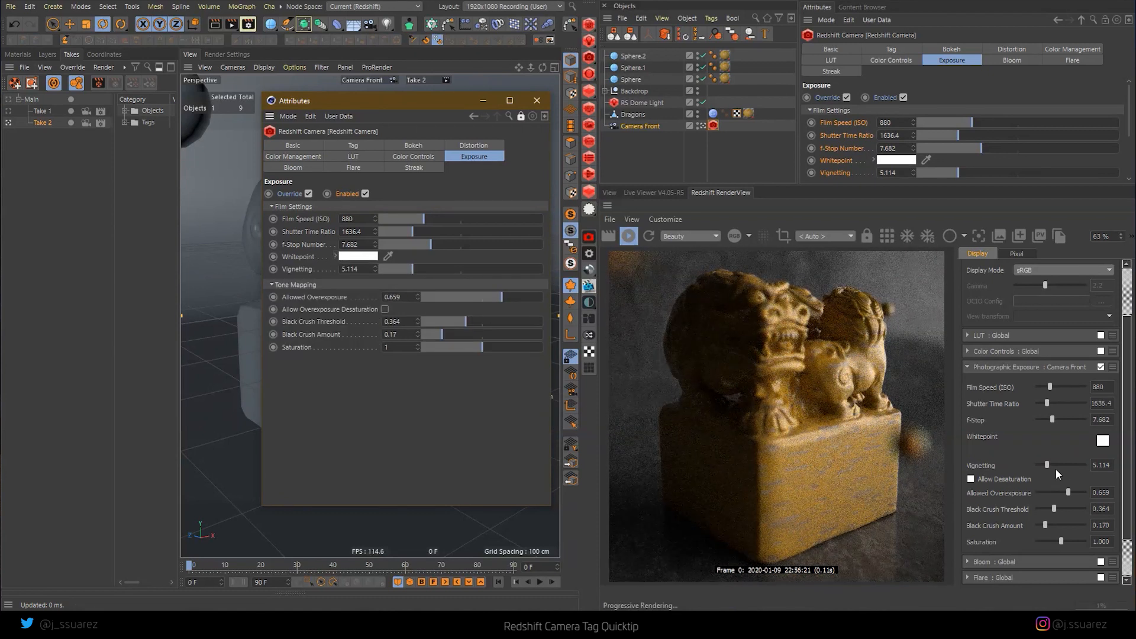
pyautogui.click(1101, 456)
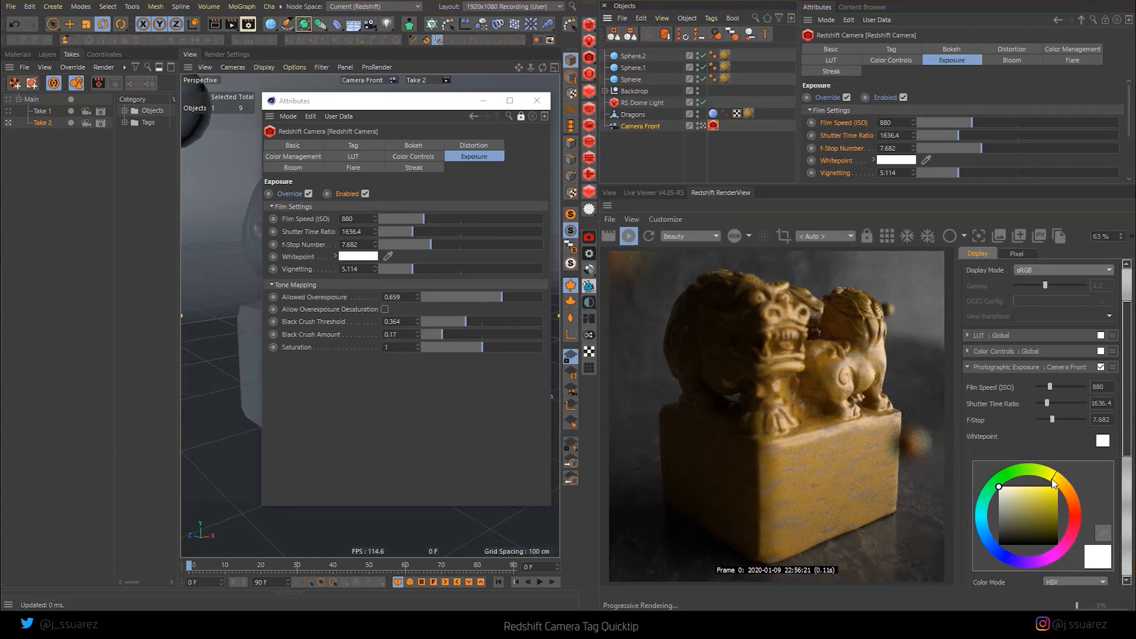
pyautogui.click(1021, 500)
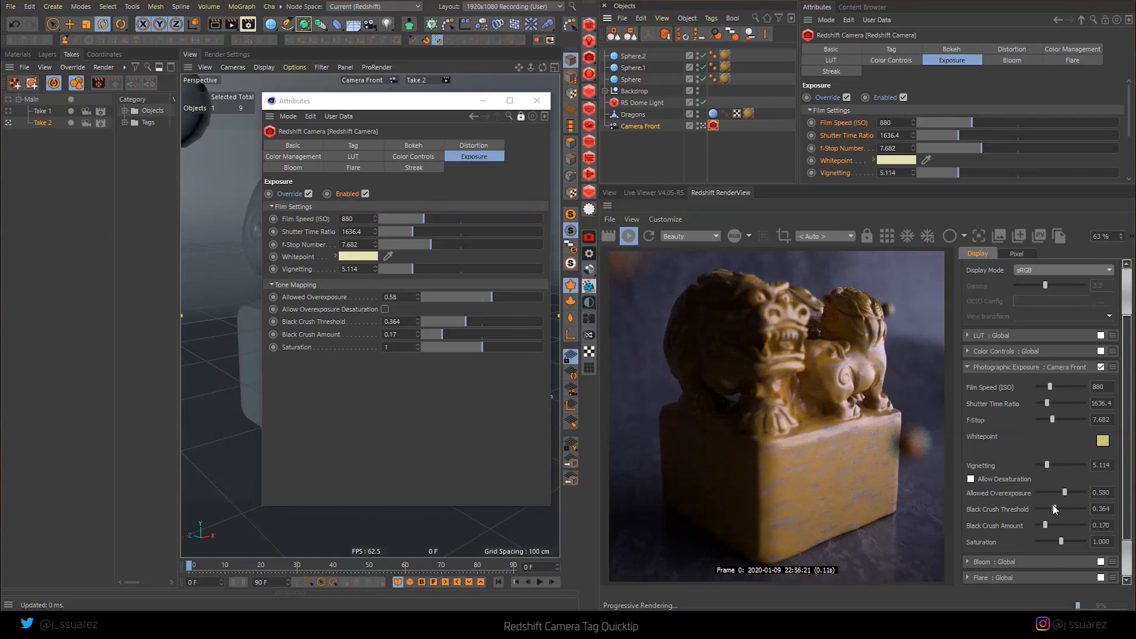
pyautogui.moveTo(1079, 509); pyautogui.dragTo(1048, 509)
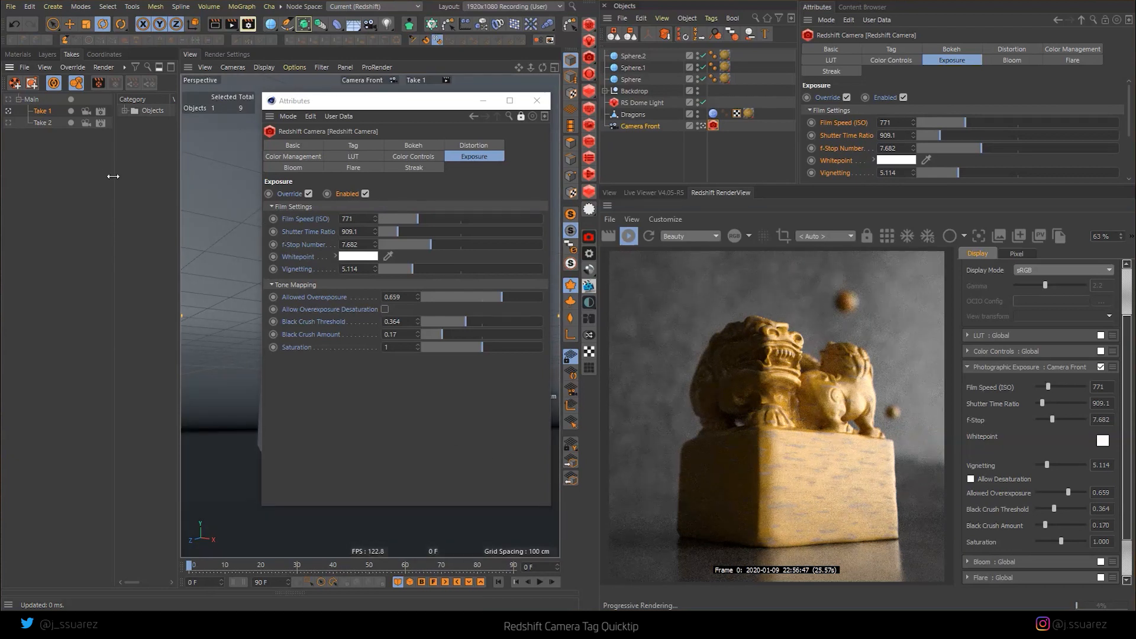
pyautogui.moveTo(7, 128)
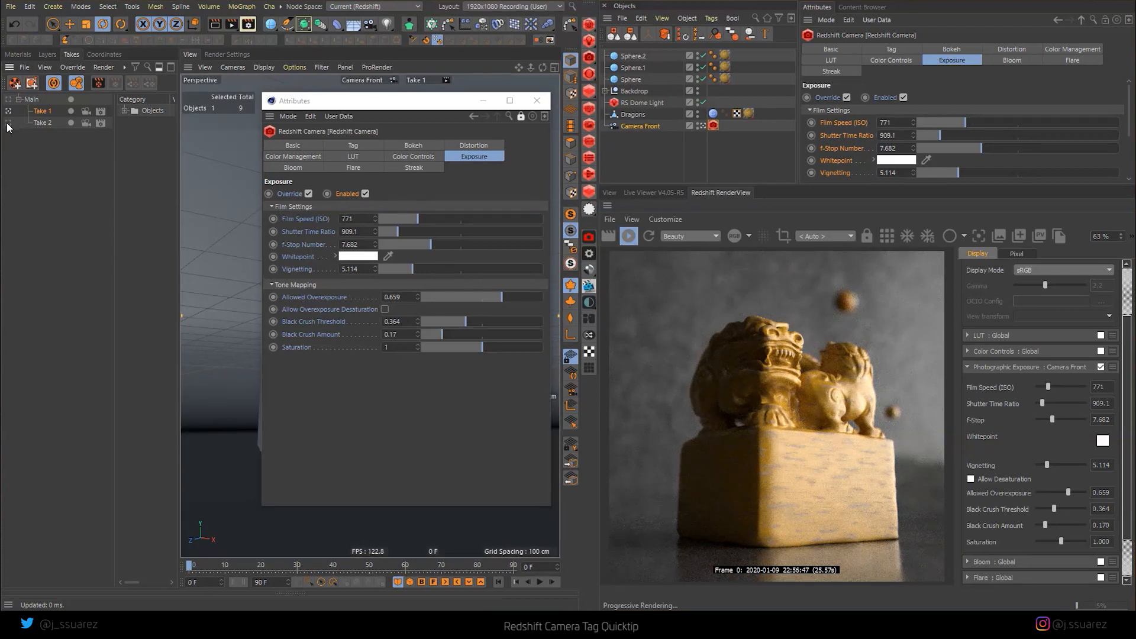